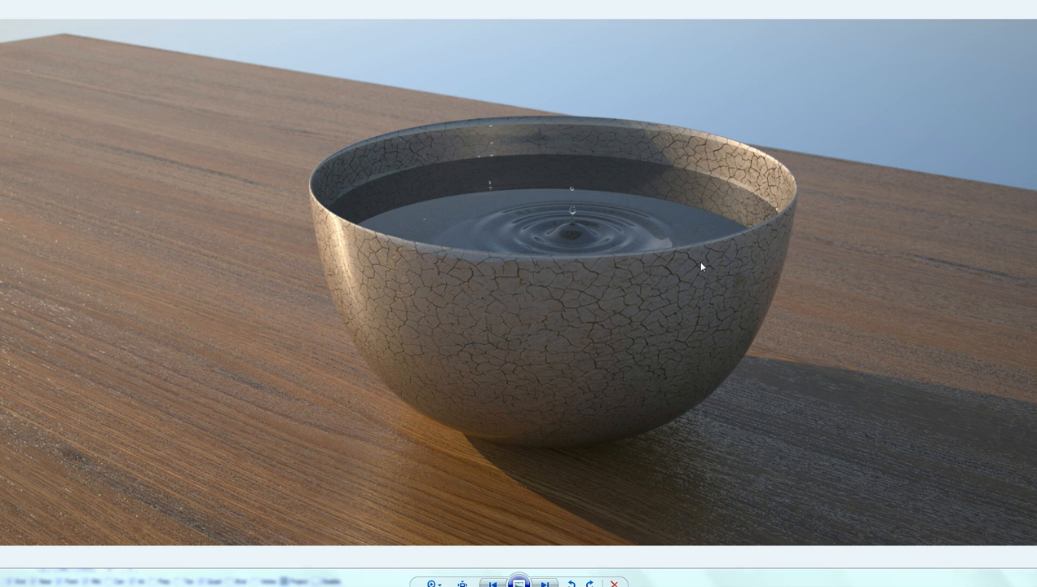
mouse_move(425, 287)
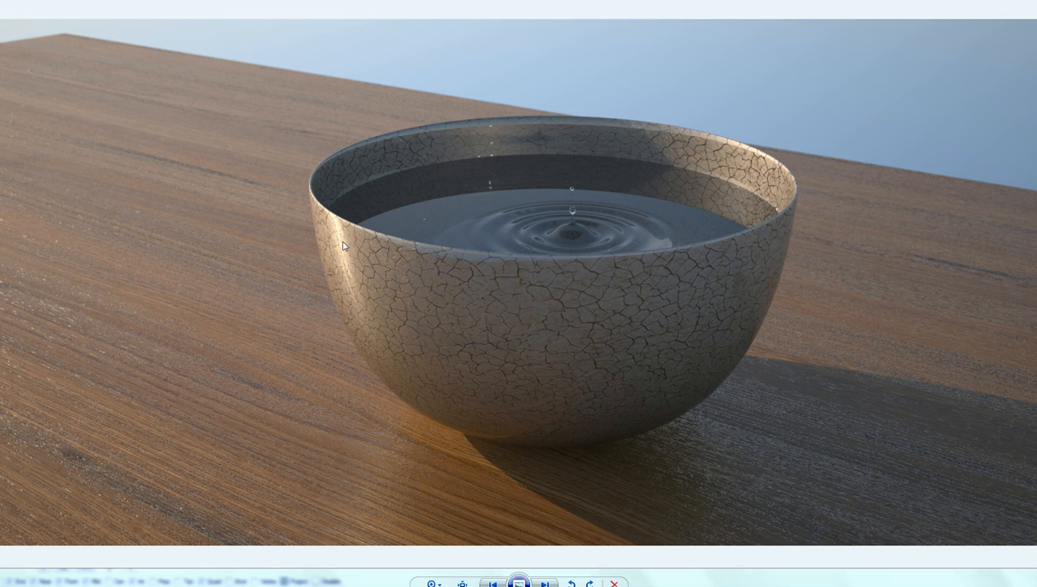
mouse_move(420, 293)
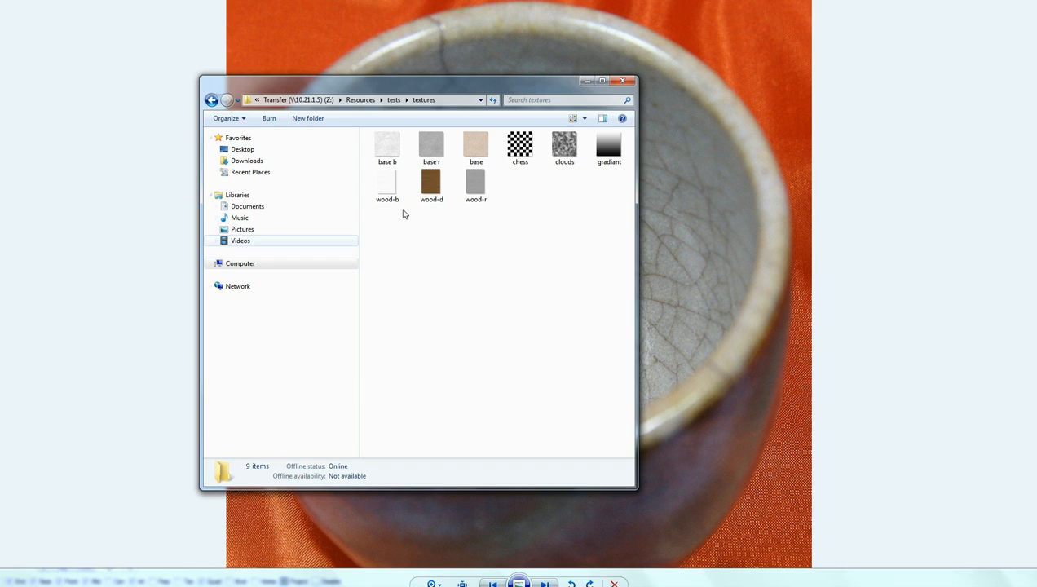
mouse_move(476, 147)
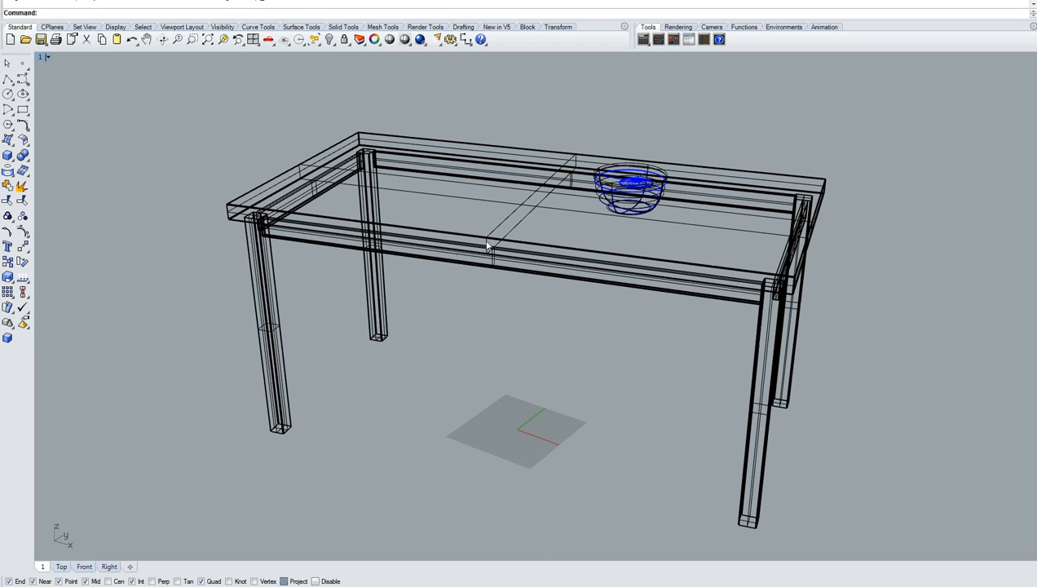
mouse_move(656, 181)
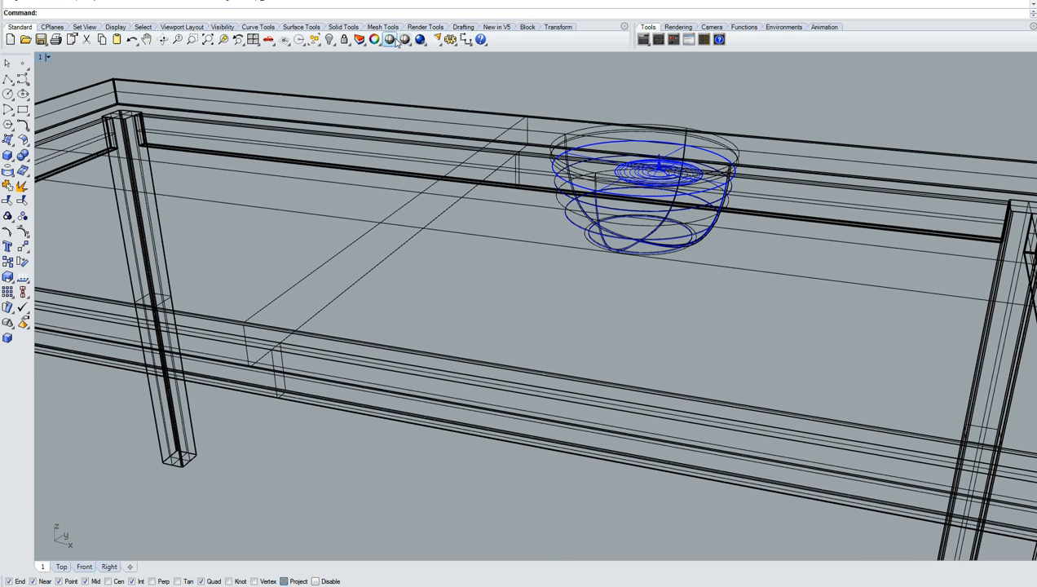
Isolate the bowl close up and show it in shaded display
left_click(390, 39)
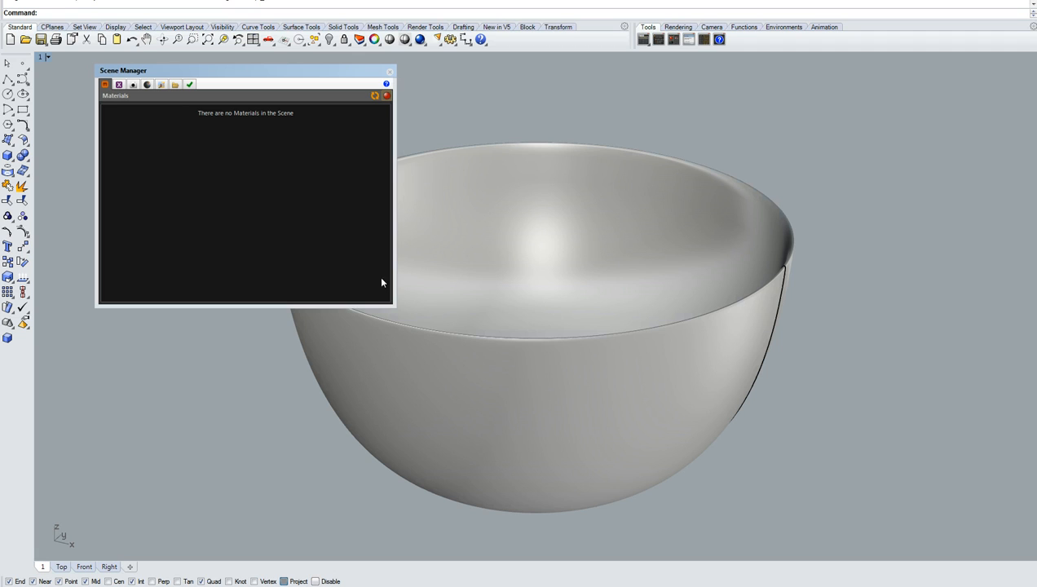
Add a new Maxwell material in Scene Manager and open it in the Material Editor
right_click(244, 203)
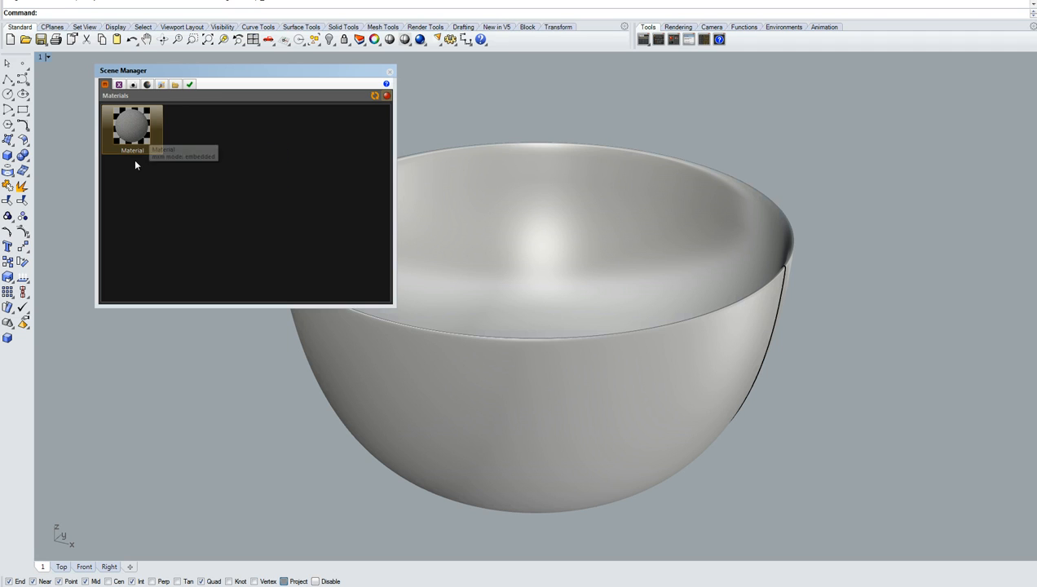
double_click(132, 127)
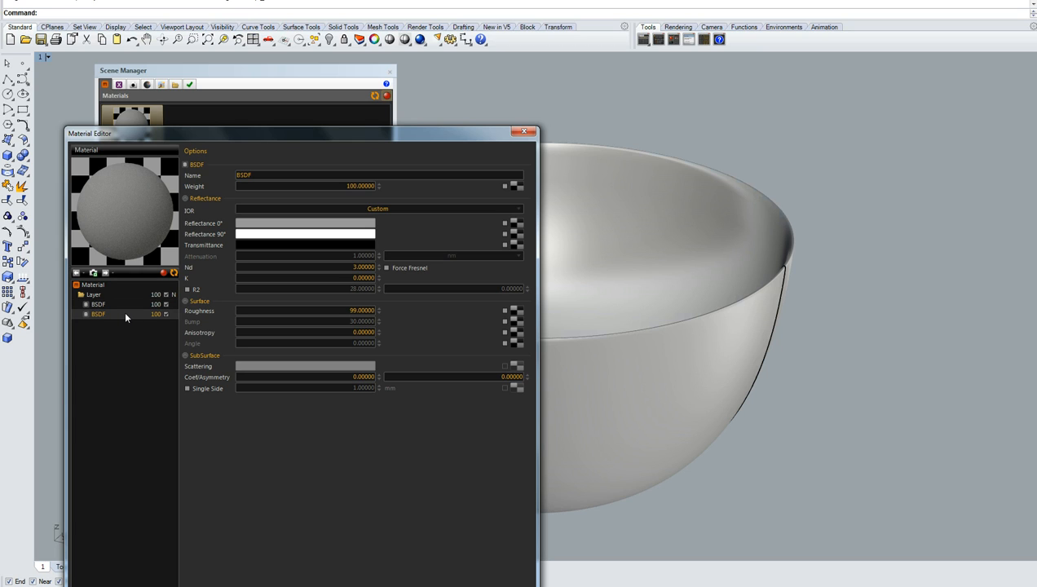
mouse_move(515, 222)
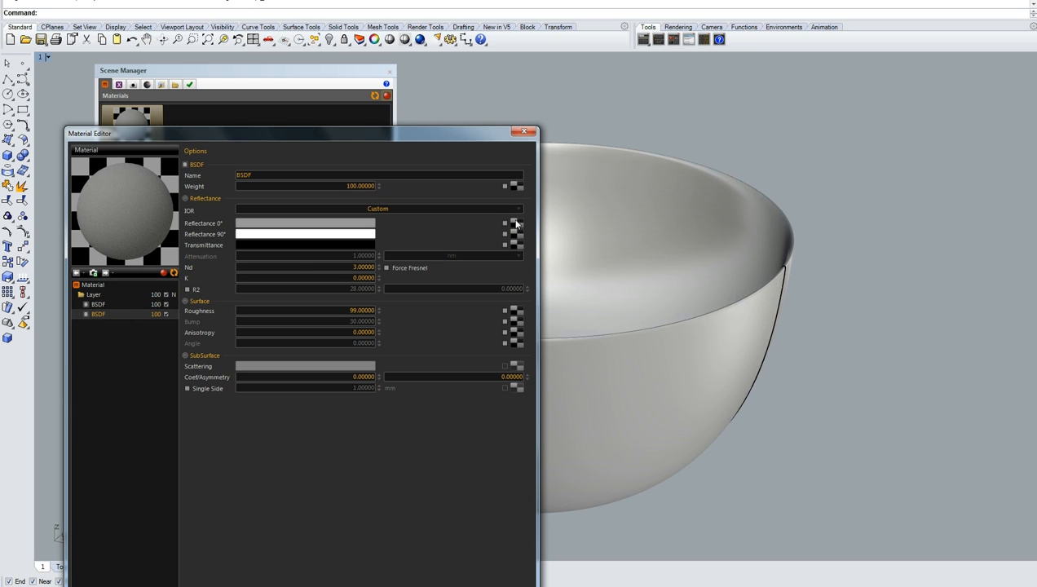
Map base.jpg onto the BSDF reflectance colour and adjust its brightness in the Texture Editor
left_click(515, 222)
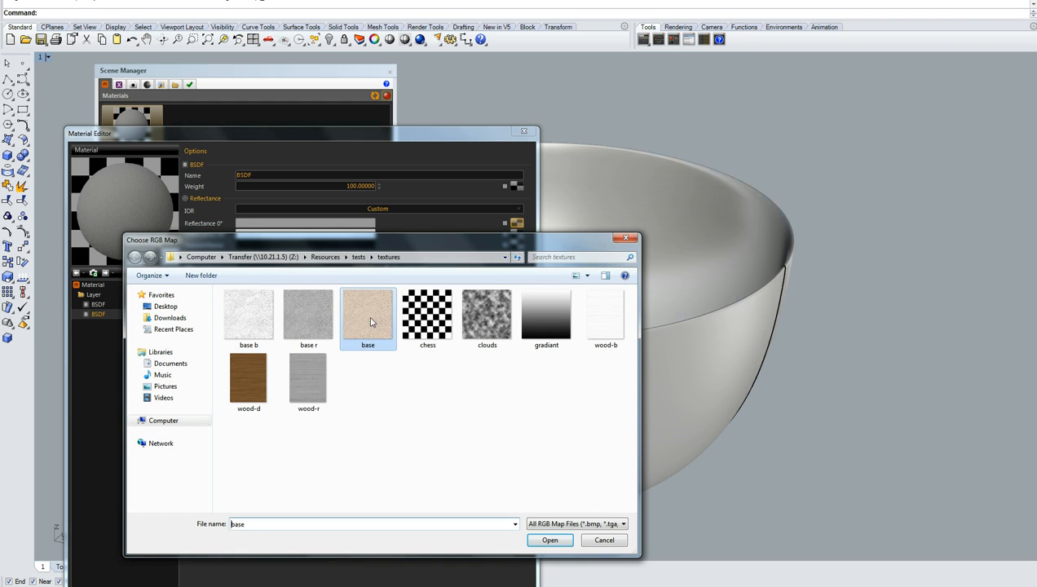
left_click(549, 539)
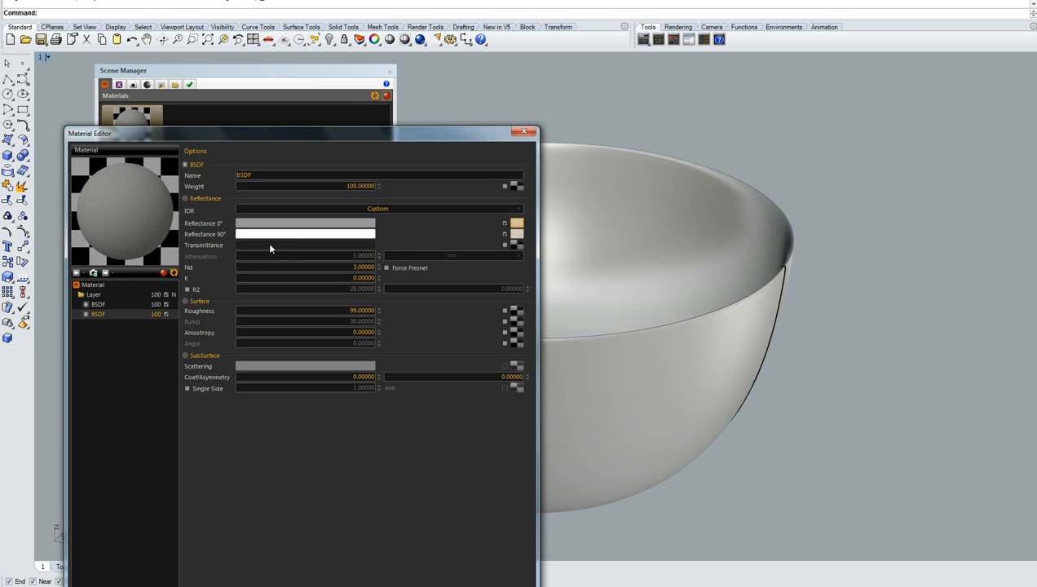
left_click(504, 235)
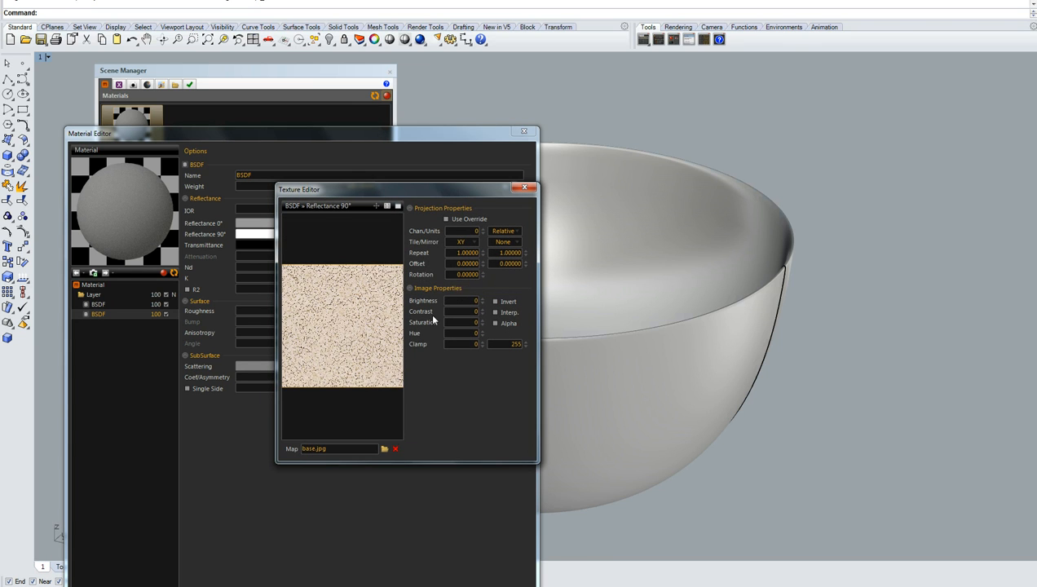
left_click(465, 300)
type("10")
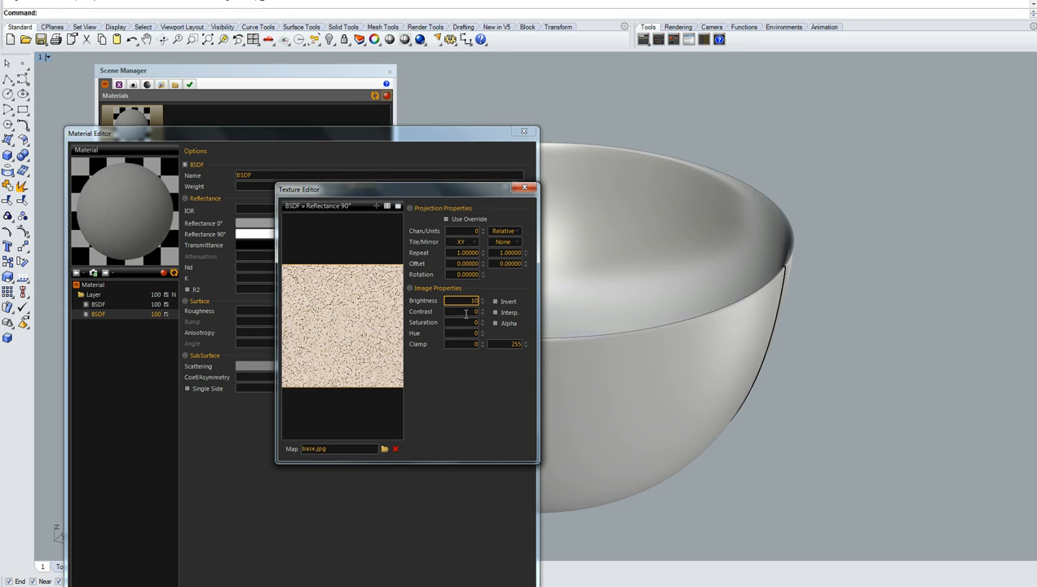
left_click(525, 189)
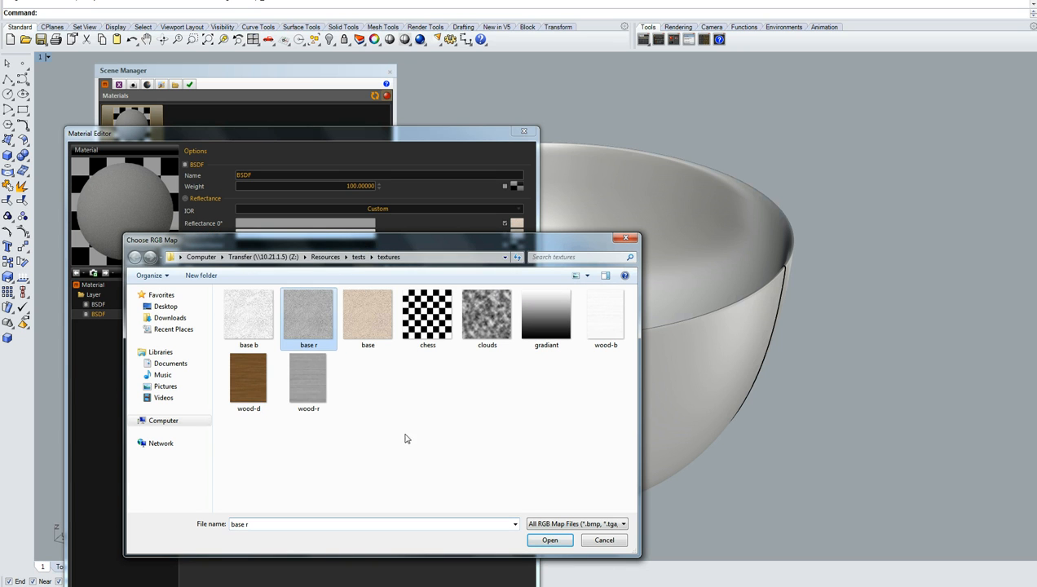
Load the base-r image as the BSDF roughness map
left_click(549, 540)
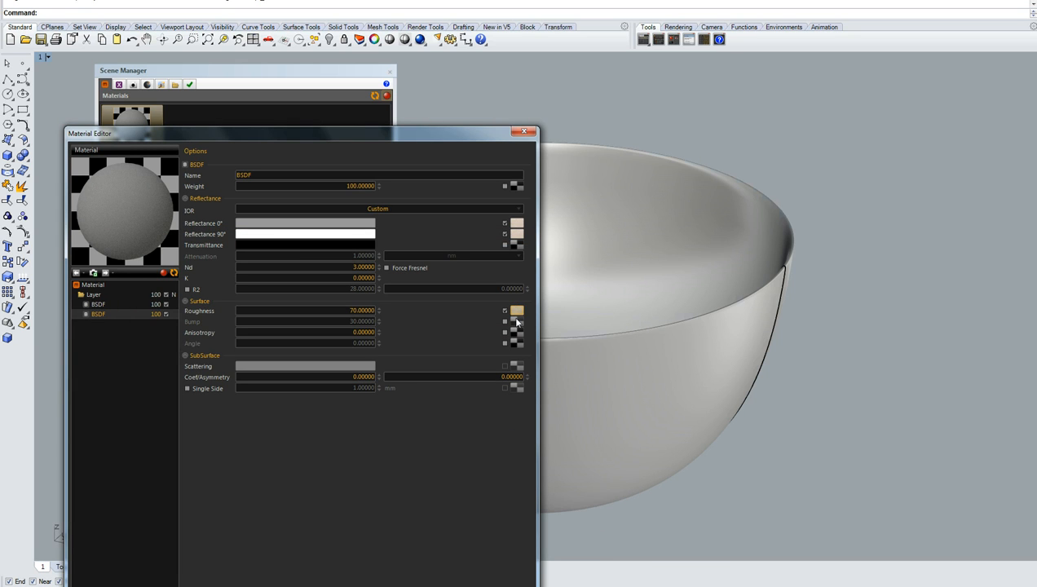
left_click(517, 222)
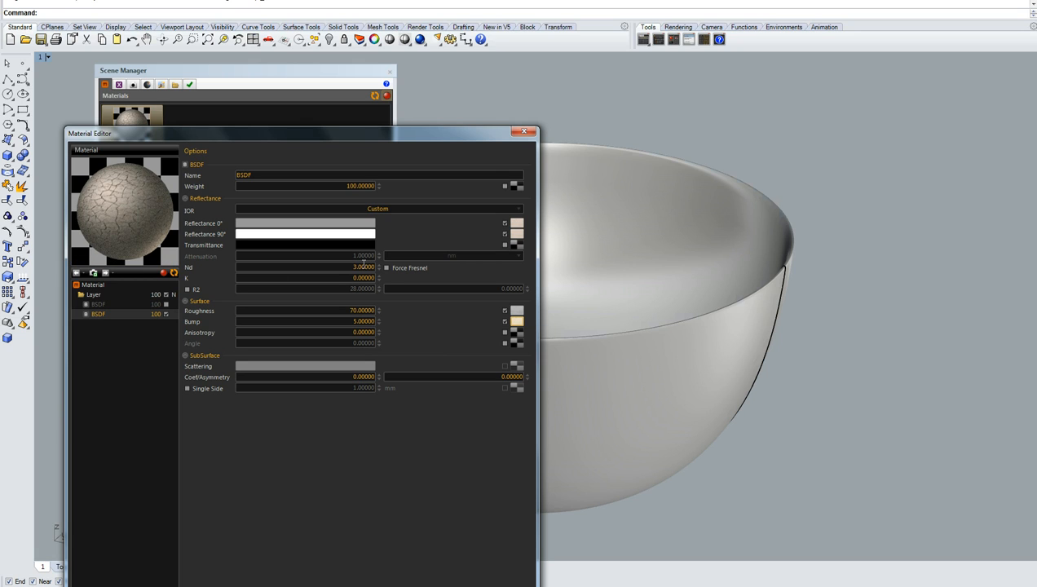
Force Fresnel on for the BSDF and refresh the material preview to show the cracks
left_click(385, 267)
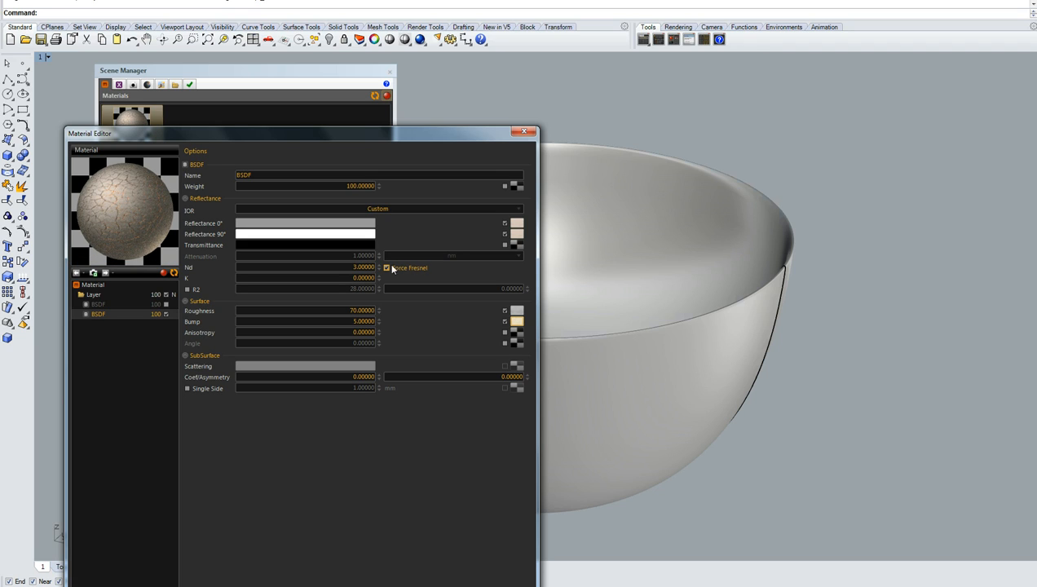
left_click(387, 267)
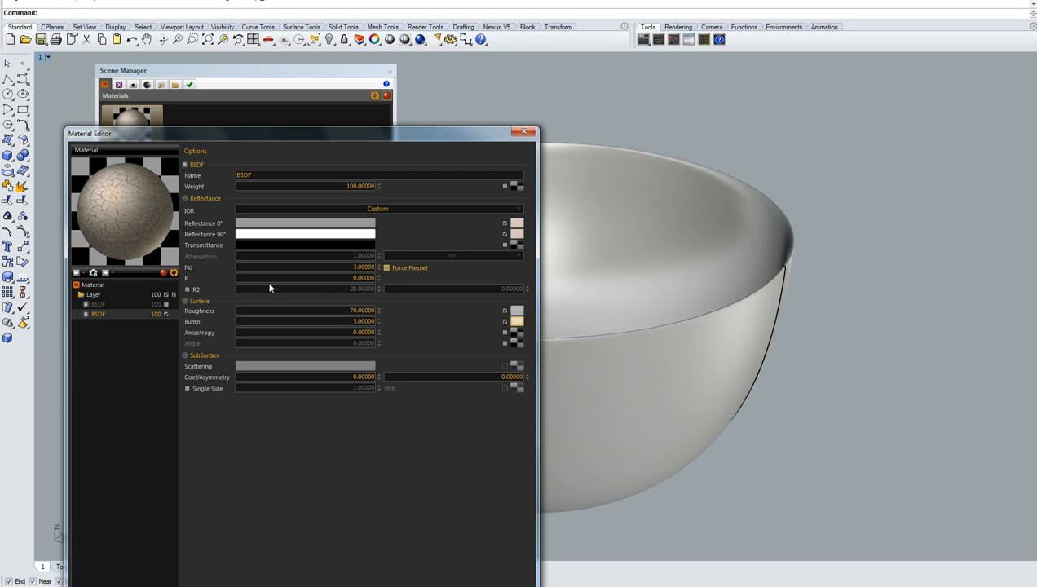
left_click(172, 272)
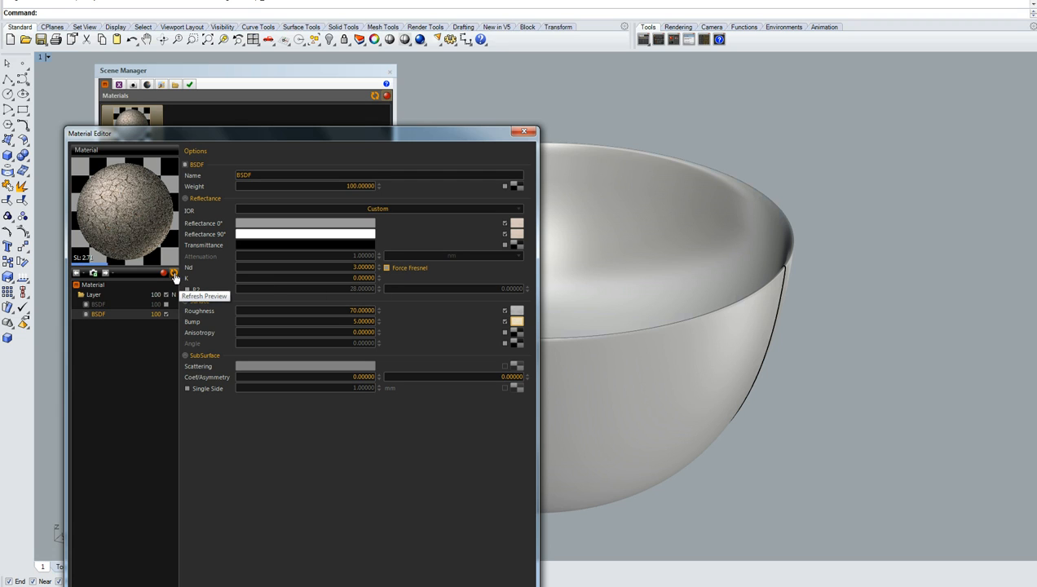
left_click(173, 272)
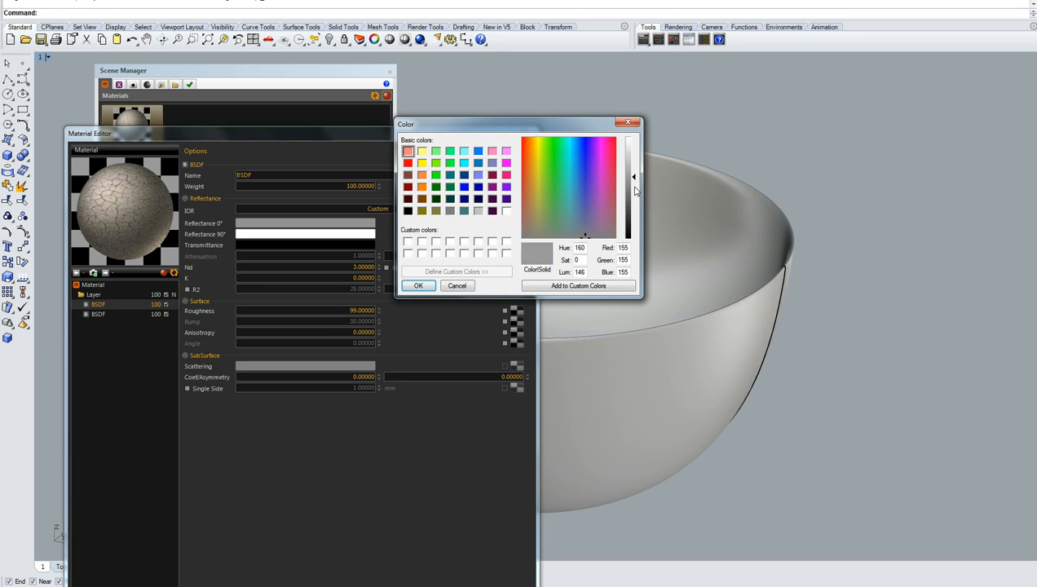
Give the second BSDF layer black reflectance, lower roughness and forced Fresnel
left_click(417, 285)
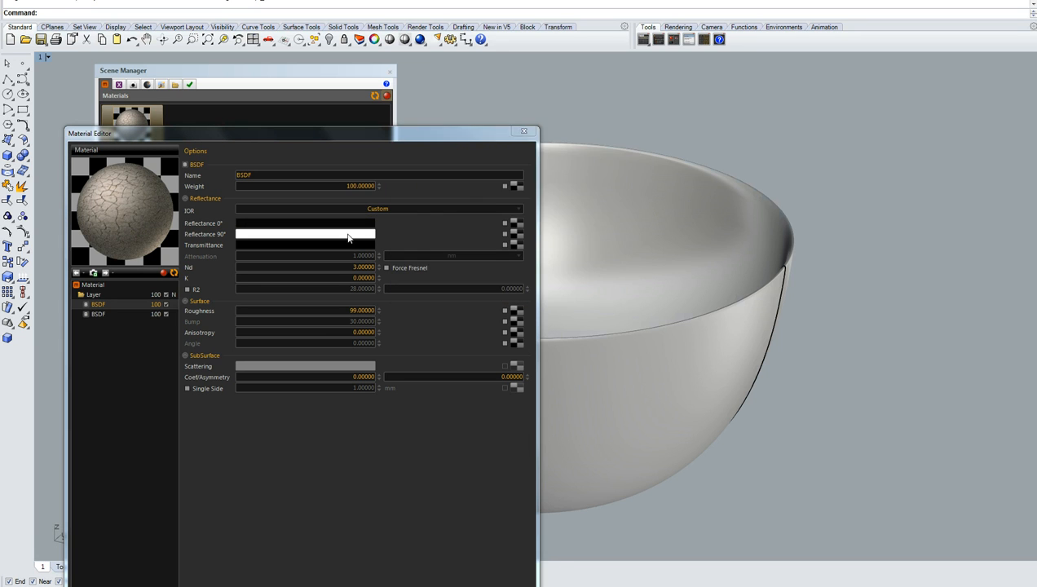
left_click(307, 235)
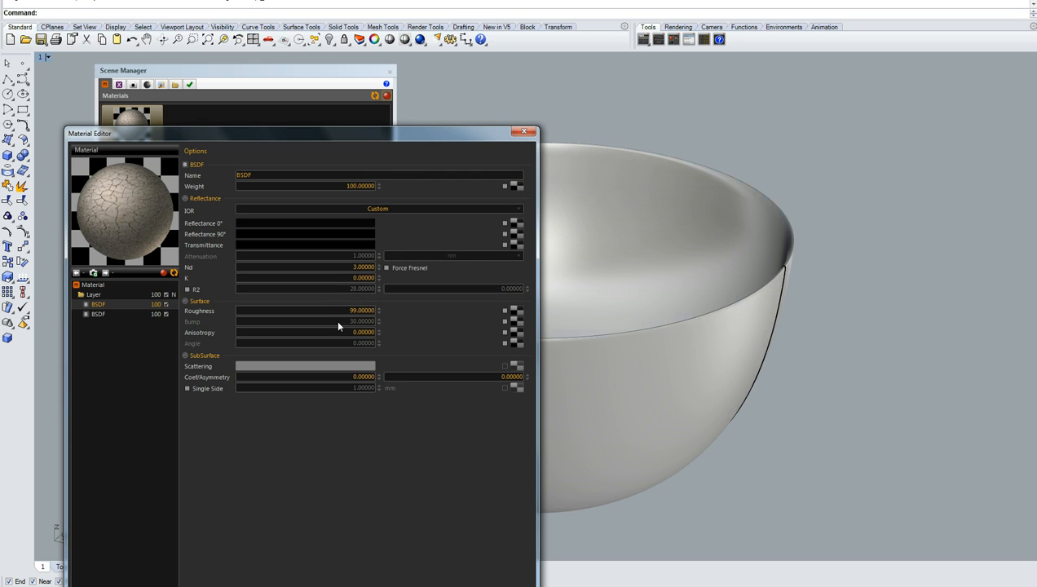
left_click(306, 310)
type("1.00000")
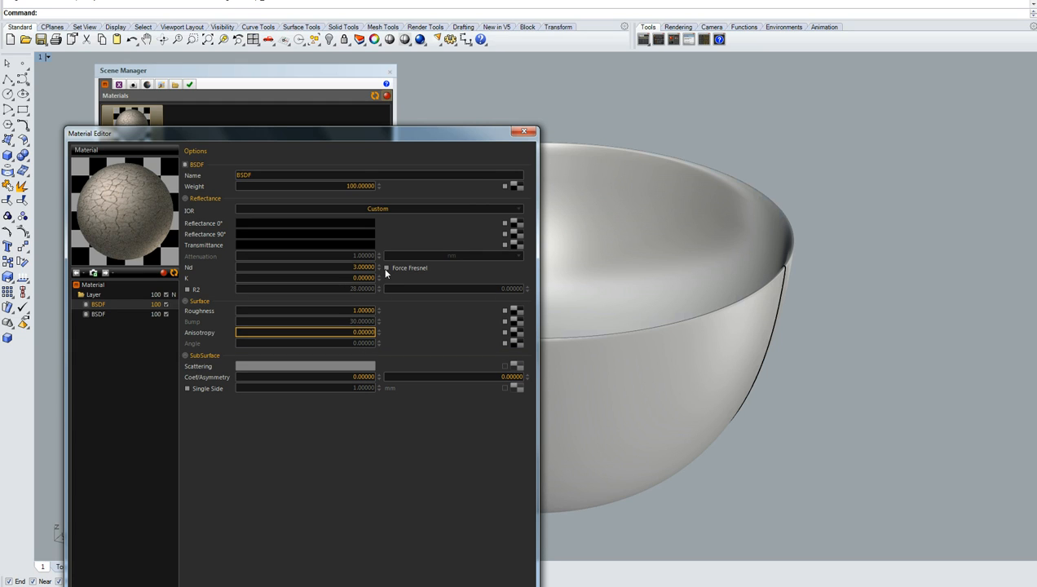
left_click(386, 267)
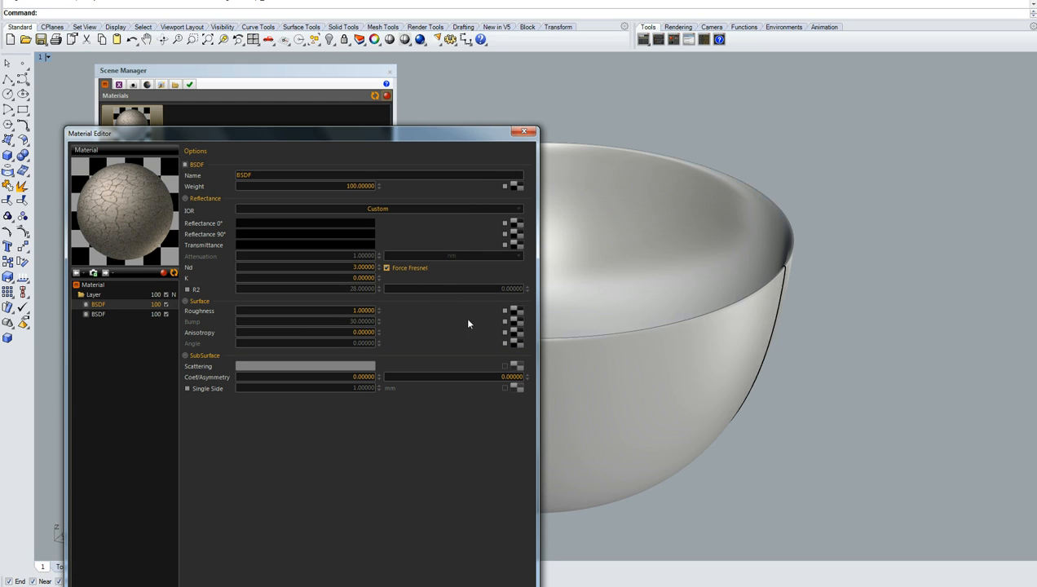
mouse_move(516, 322)
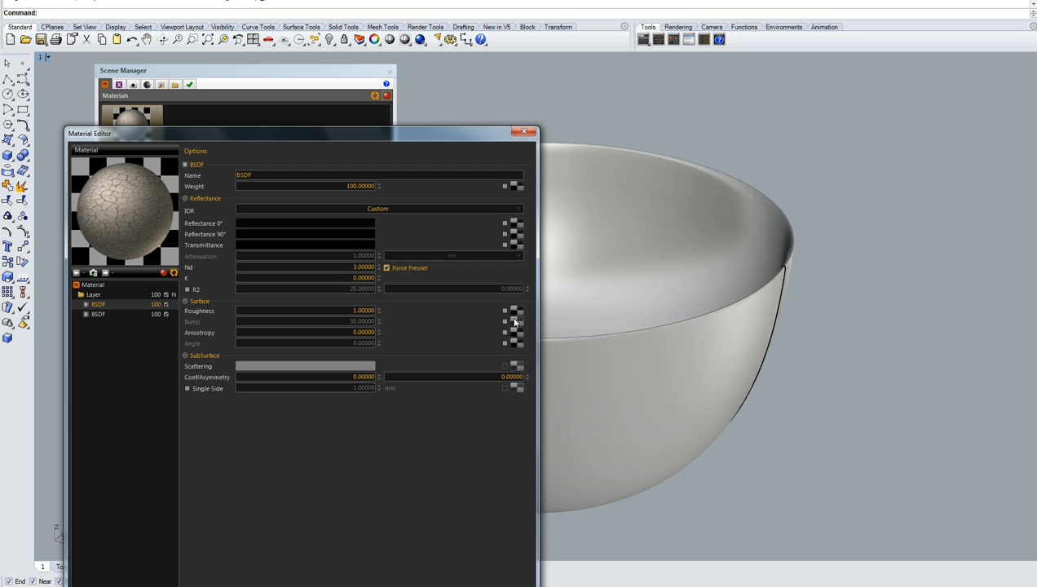
Load a texture image from the textures folder as the bump map
left_click(503, 223)
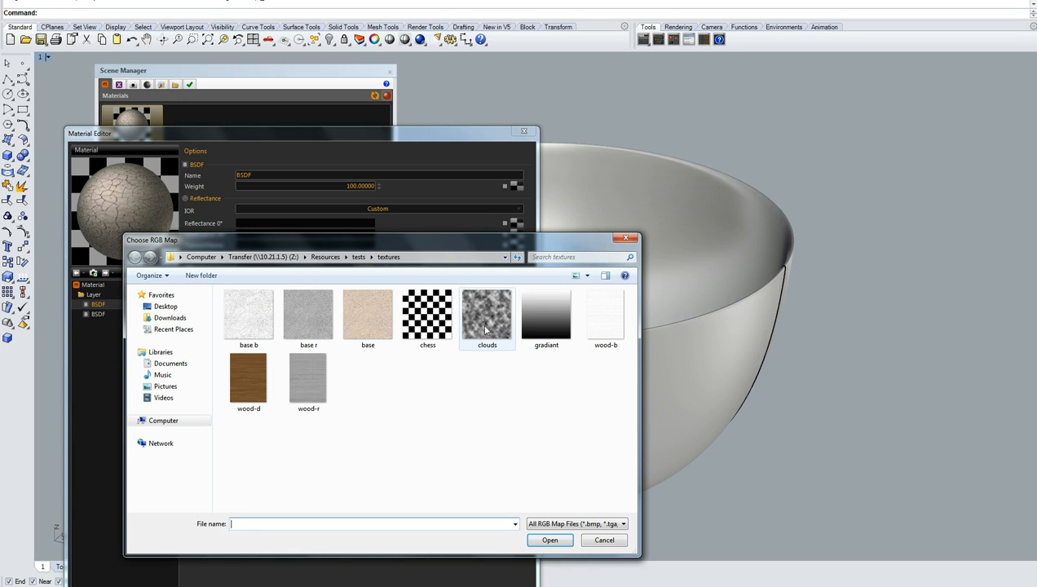
left_click(603, 539)
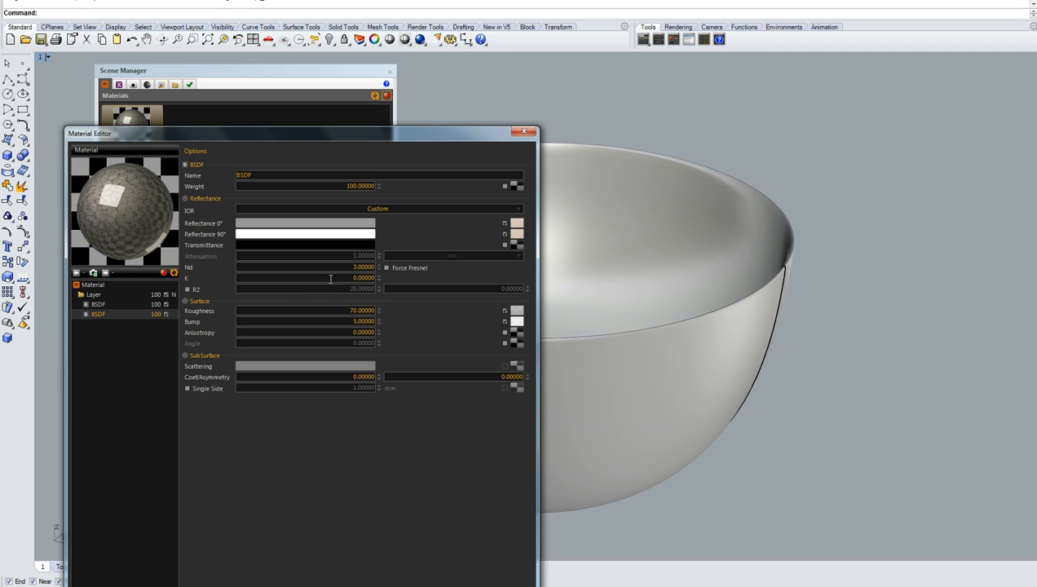
Finish the second BSDF's settings and bring up the layer's blending settings
left_click(387, 268)
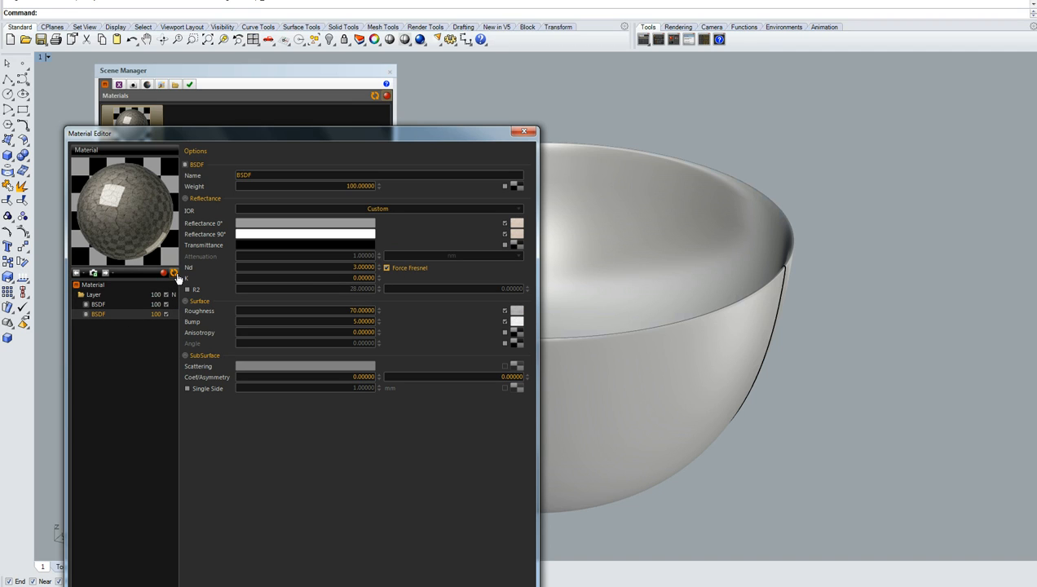
left_click(173, 273)
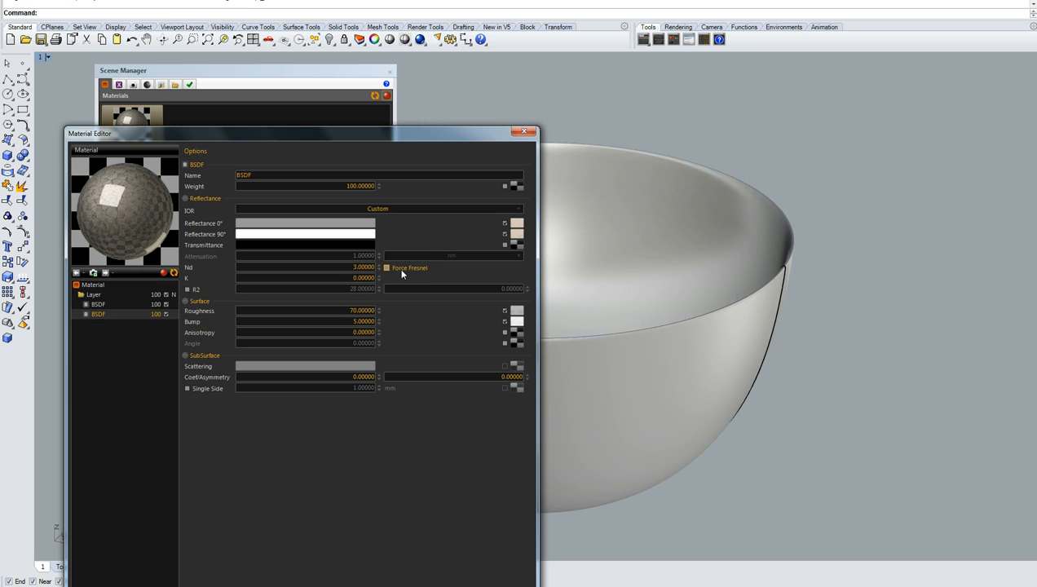
left_click(97, 305)
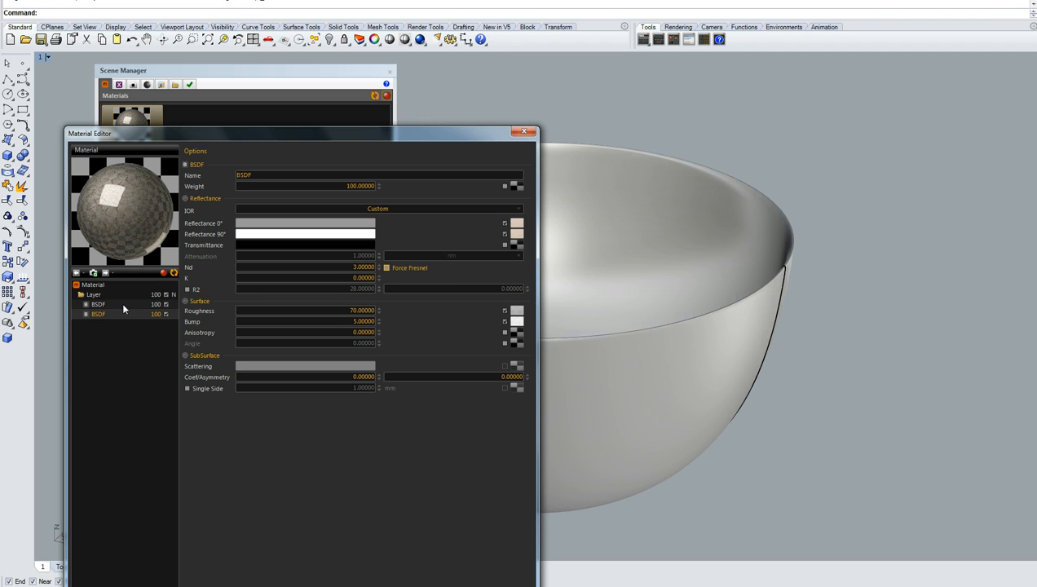
left_click(92, 293)
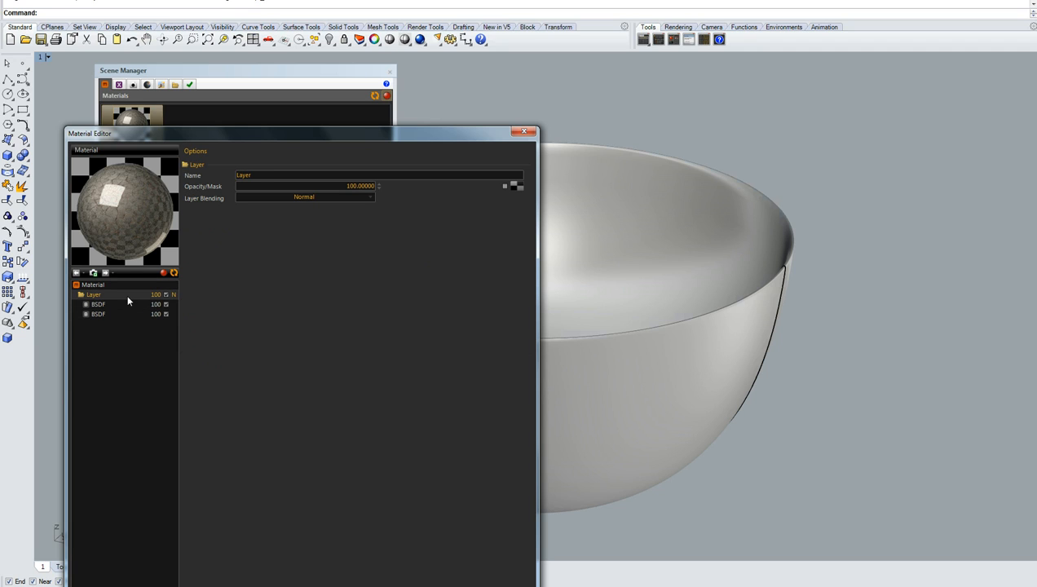
Assign the cracked material to the selected bowl
left_click(98, 305)
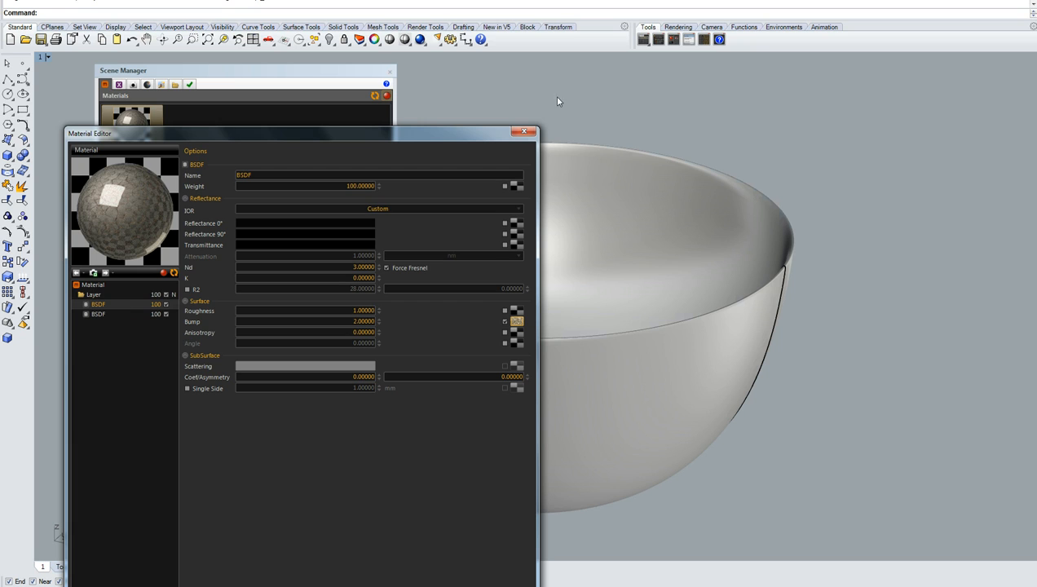
left_click(525, 132)
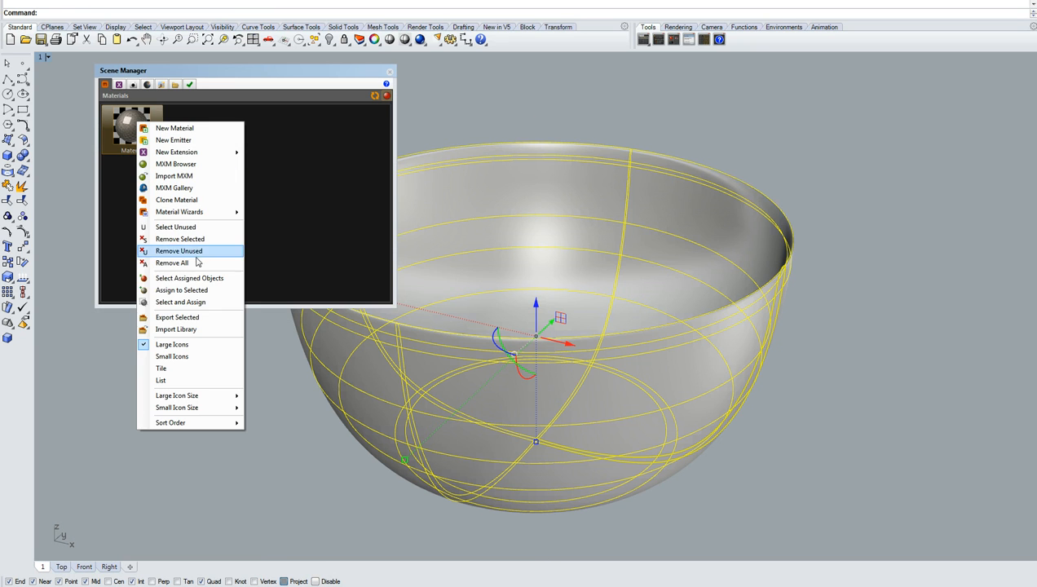
left_click(180, 251)
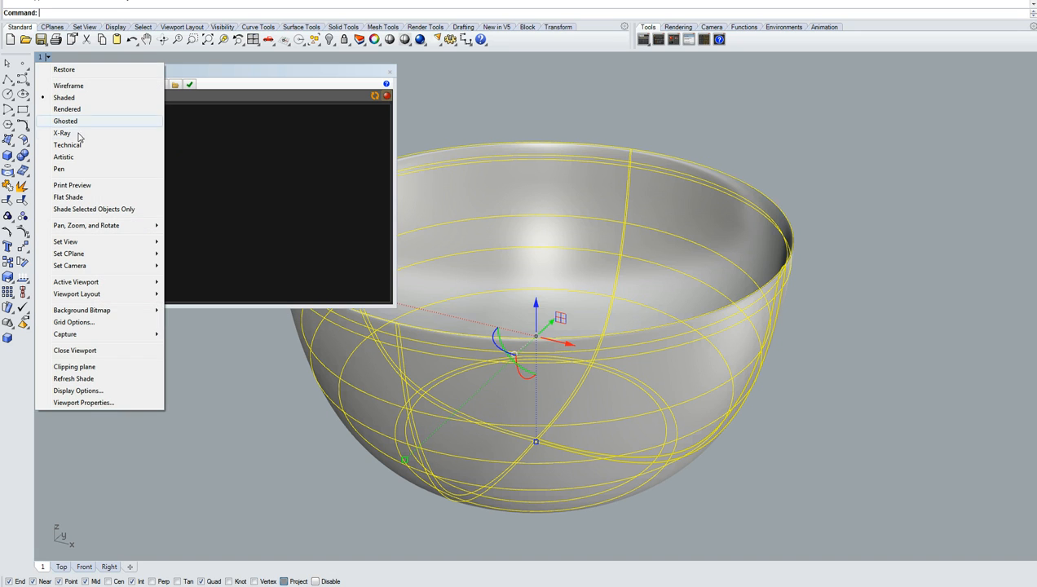
Show the bowl textured in the rendered viewport with its material reopened
left_click(66, 109)
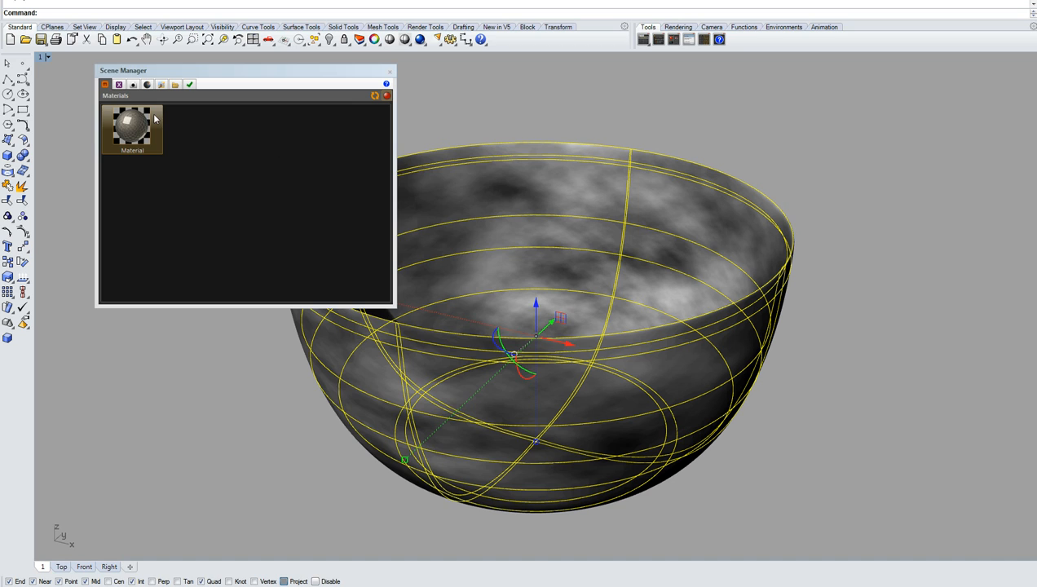
double_click(132, 123)
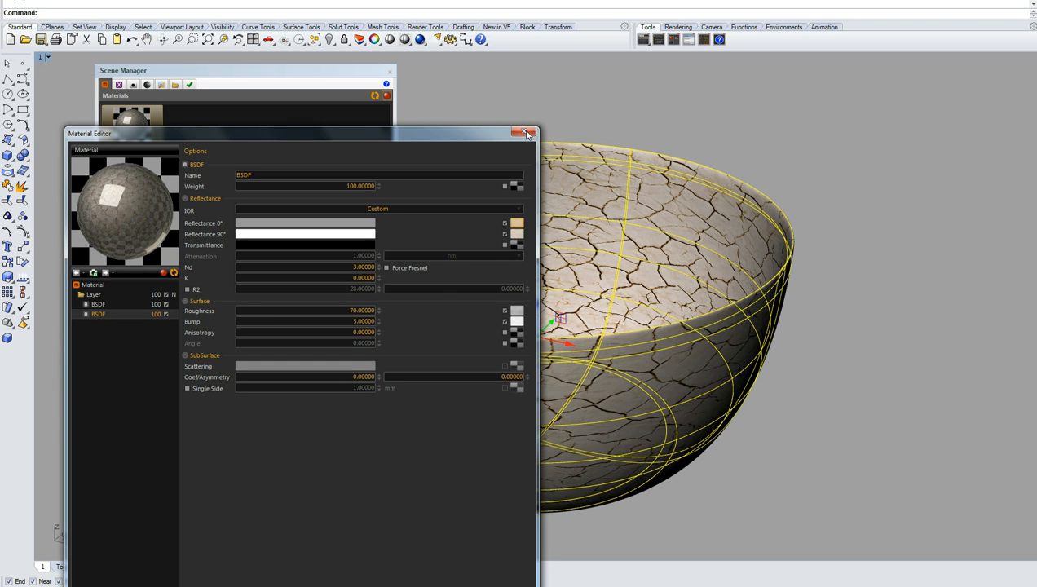
left_click(524, 132)
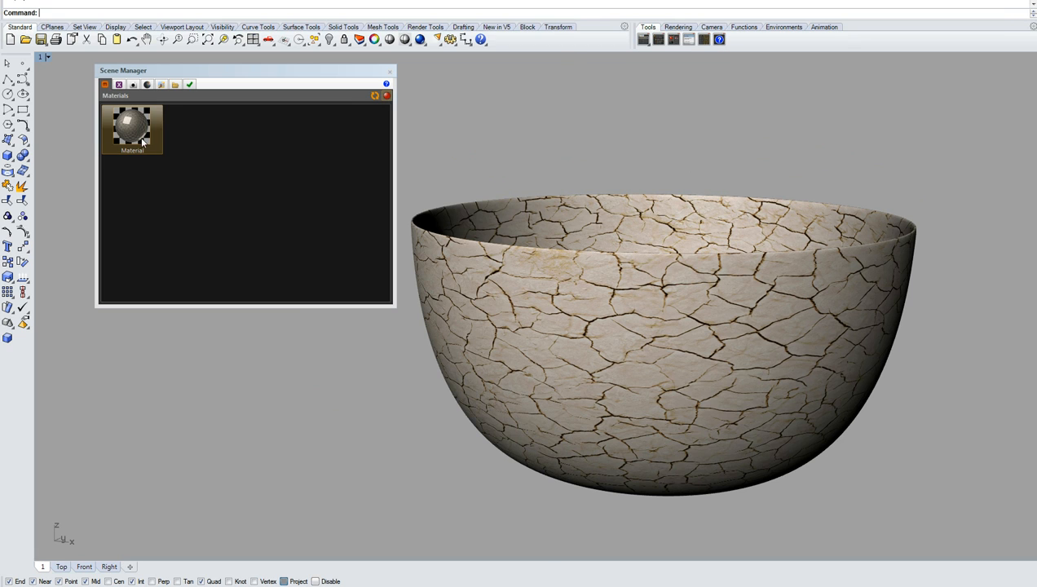
Set the reflectance and roughness textures to repeat 3 times across the bowl
double_click(132, 127)
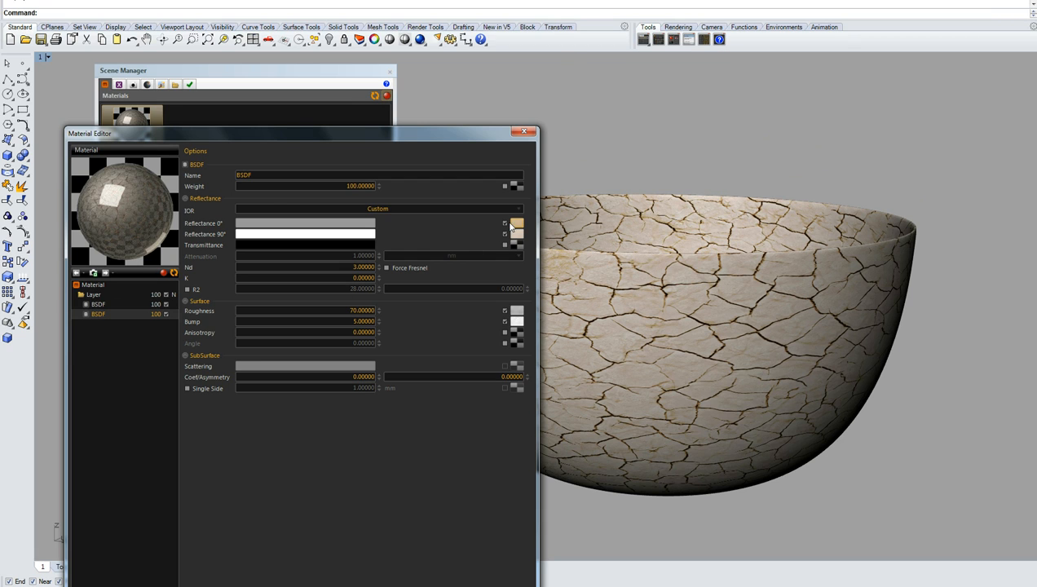
left_click(505, 223)
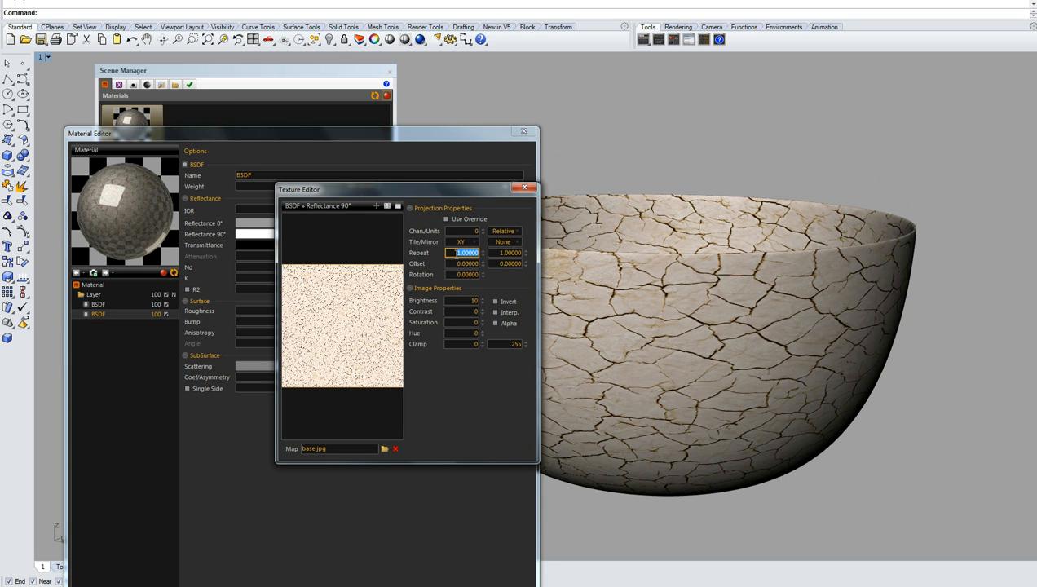
type("3.00000")
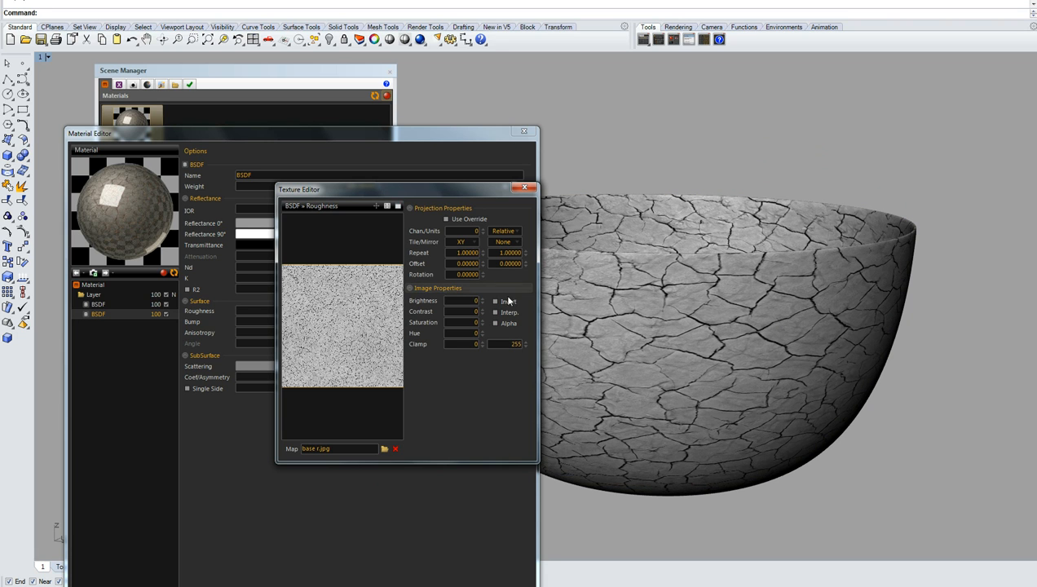
left_click(464, 251)
type("3")
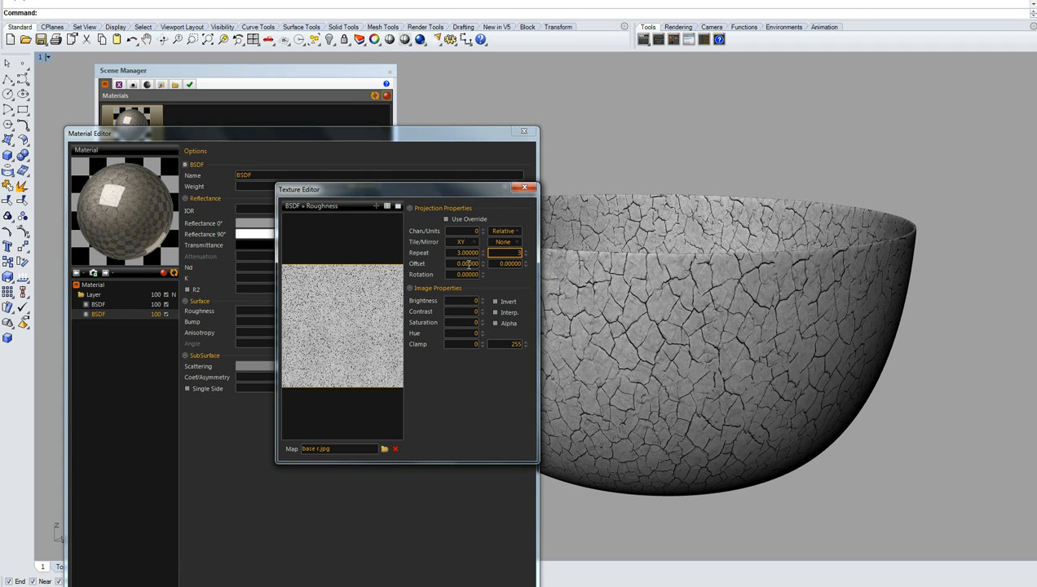
left_click(528, 187)
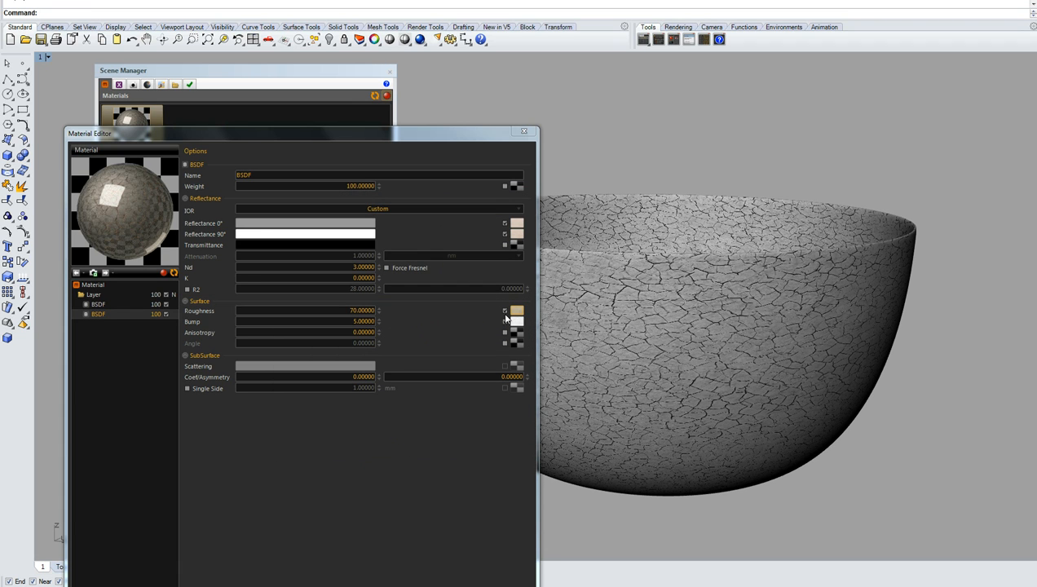
Set the bump texture to repeat 3 times and close the material editor
left_click(505, 321)
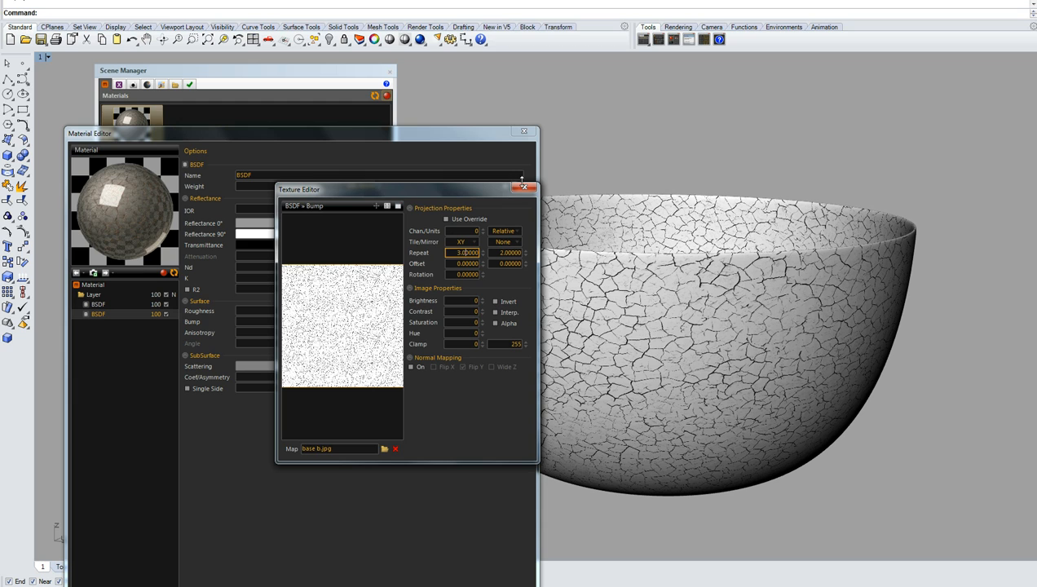
left_click(531, 186)
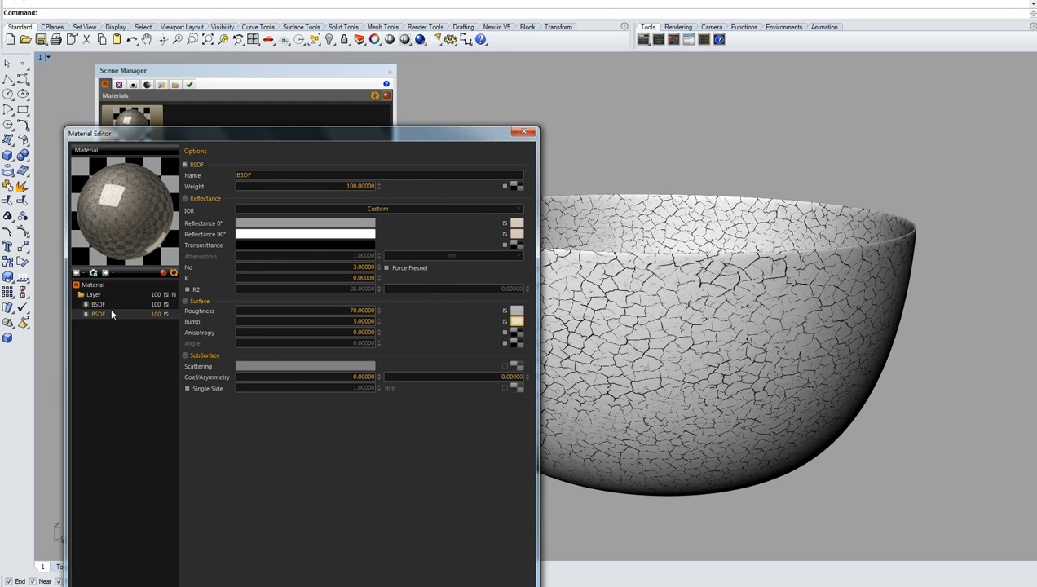
left_click(528, 132)
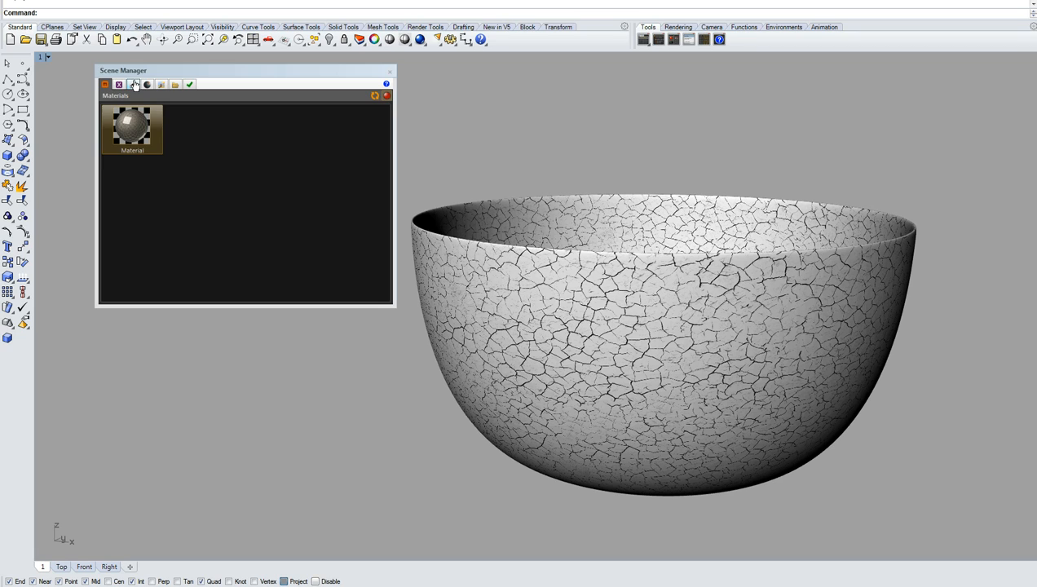
Set the camera output width to 500 pixels and start the Maxwell render
left_click(133, 85)
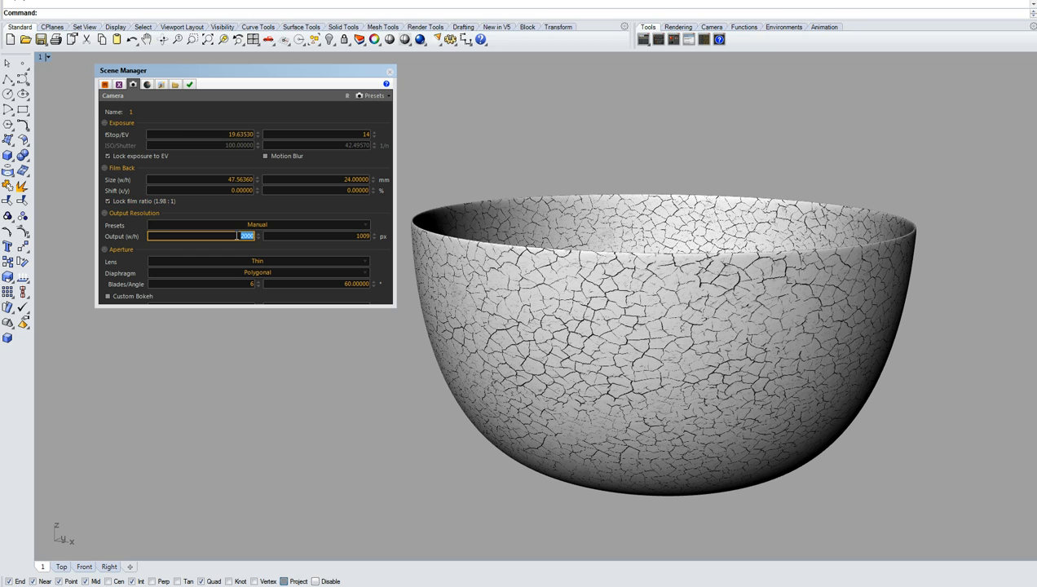
type("500")
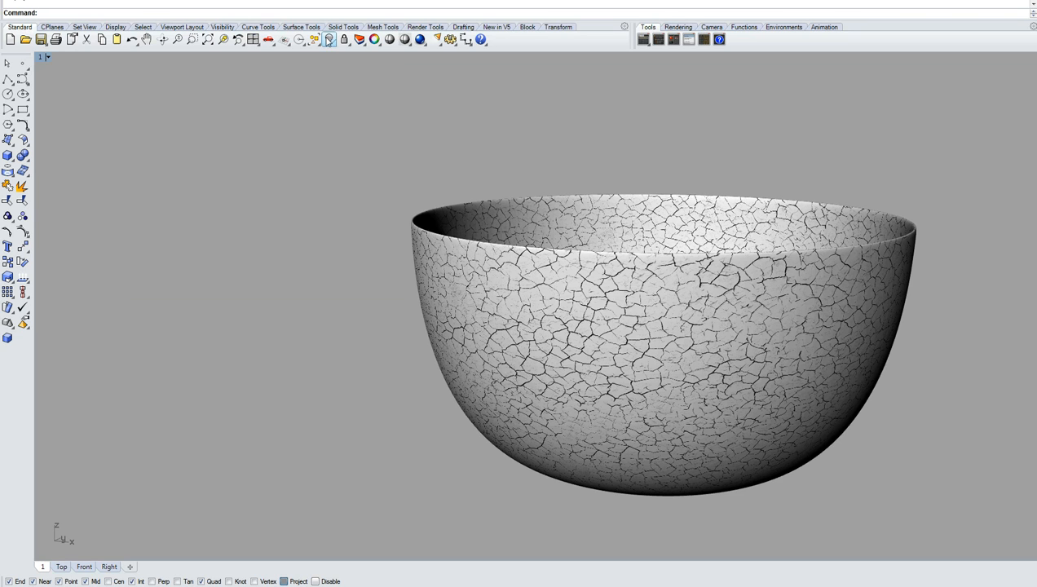
left_click(330, 39)
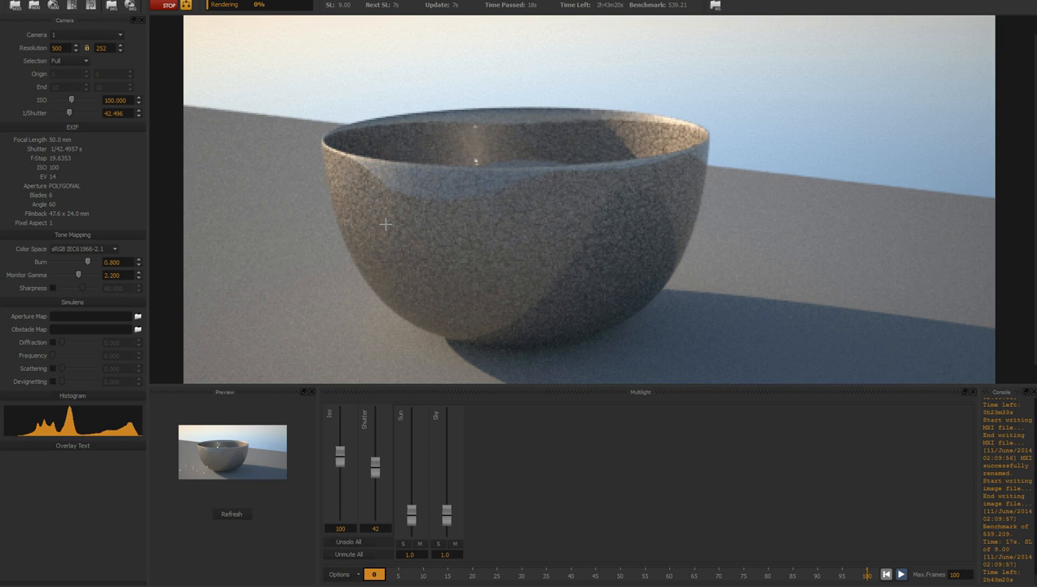
mouse_move(349, 206)
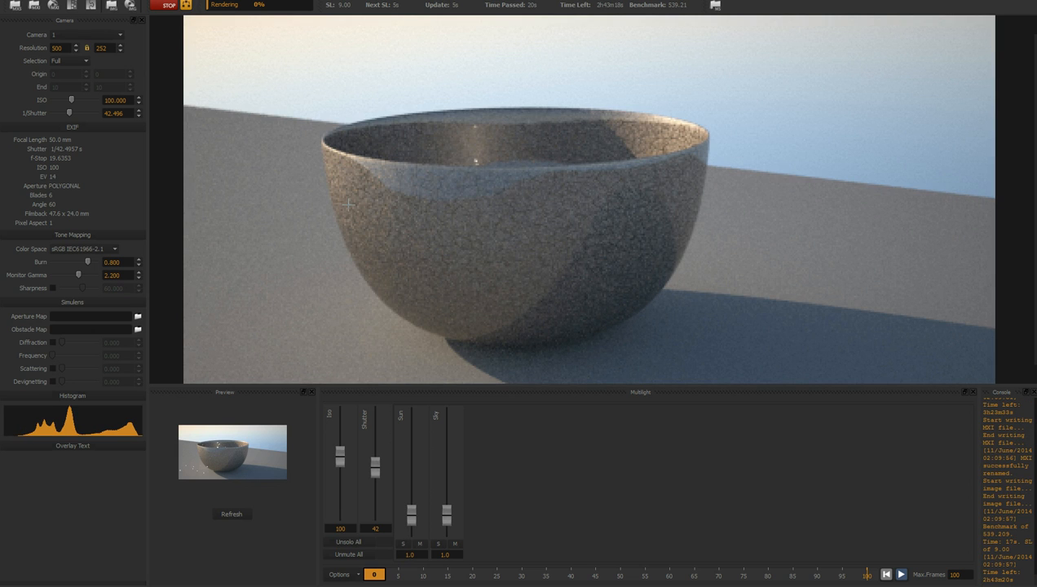
mouse_move(398, 274)
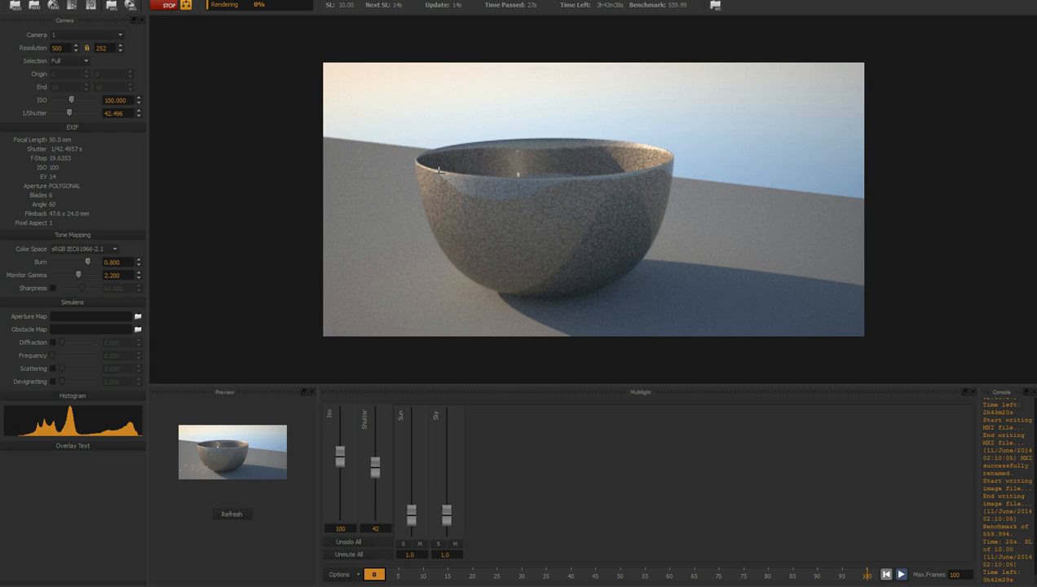
mouse_move(481, 267)
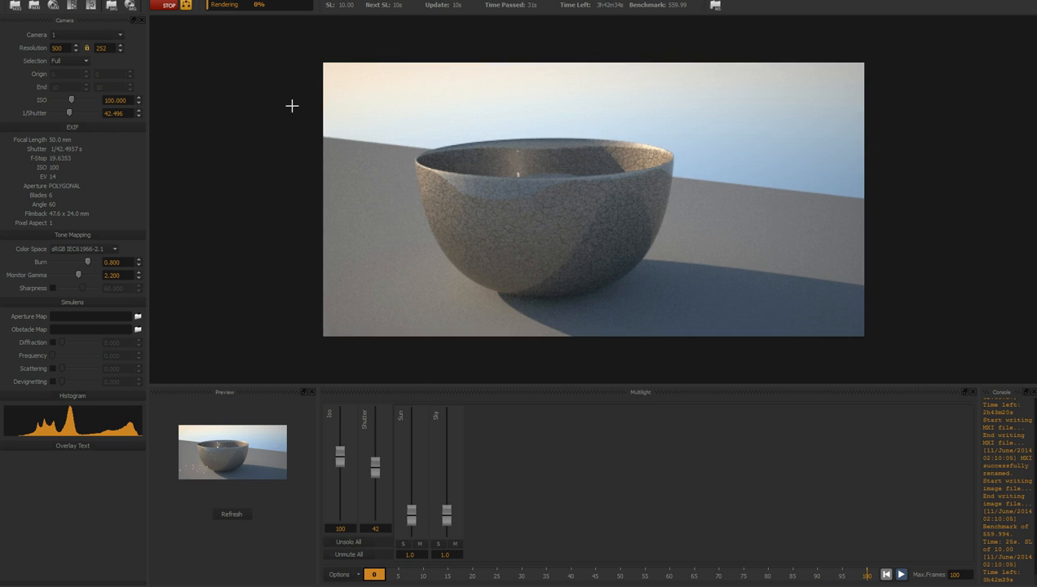
Let the test render of the bowl progress, then return to the Rhino scene
left_click(170, 5)
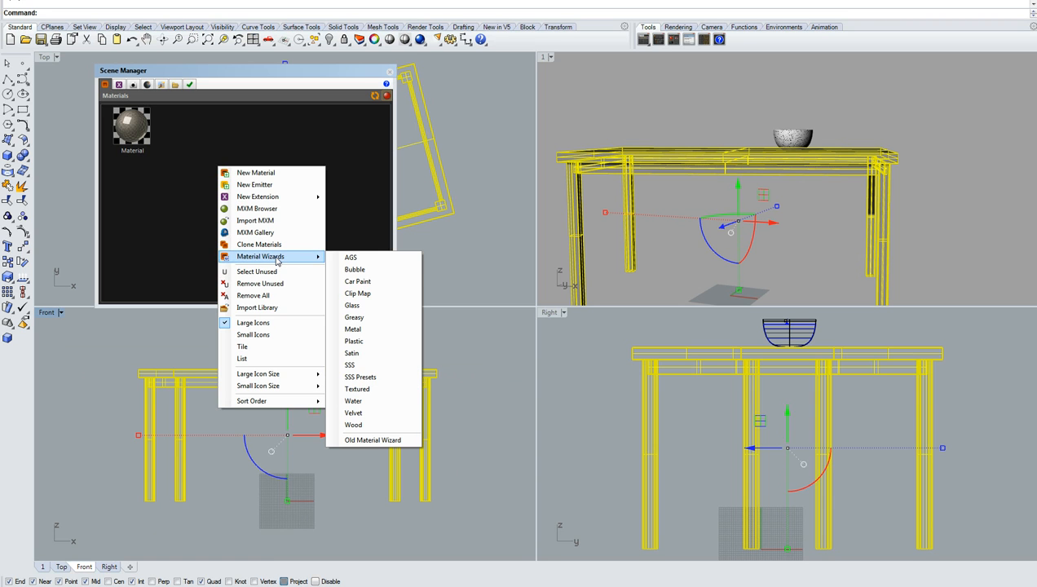
Start the Textured material wizard with wood-d as colour map and grey wood as specular
left_click(357, 387)
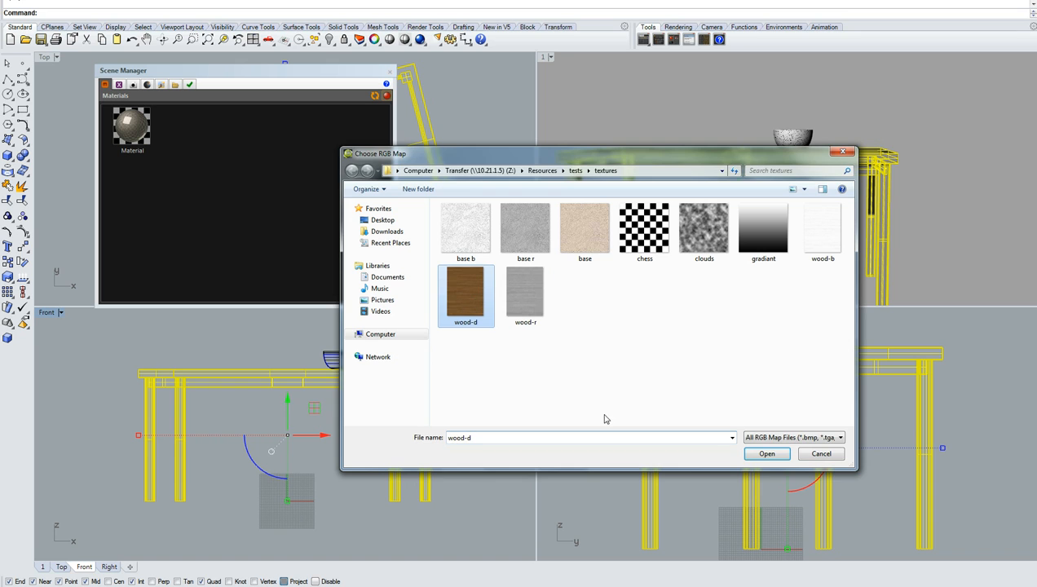
left_click(767, 453)
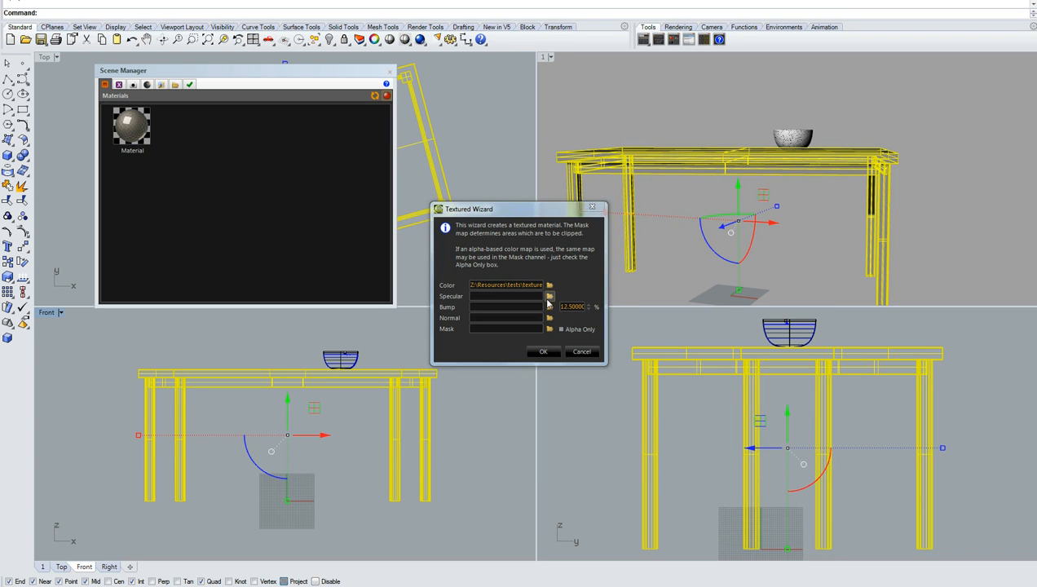
left_click(549, 285)
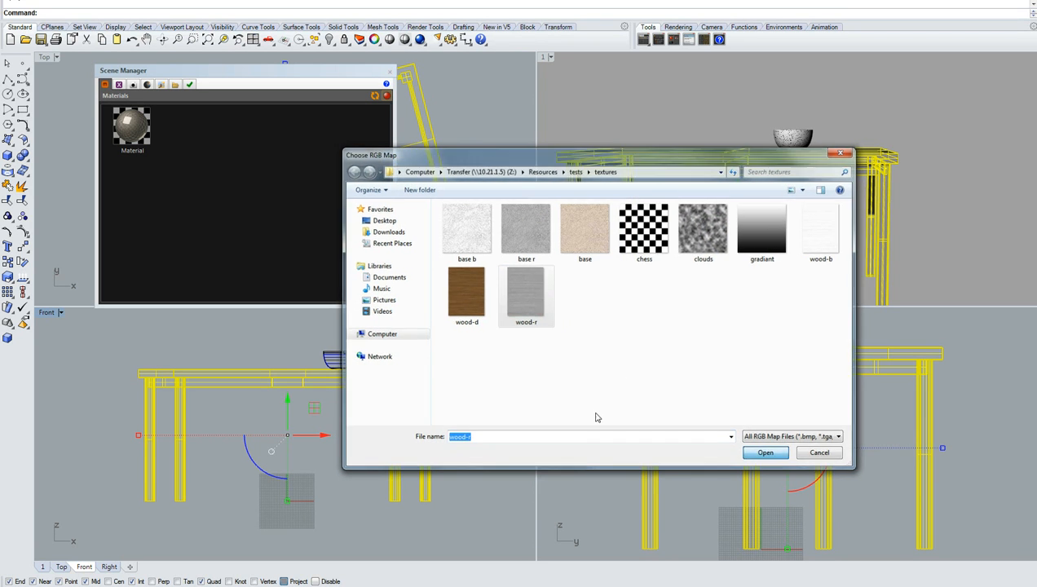
left_click(702, 228)
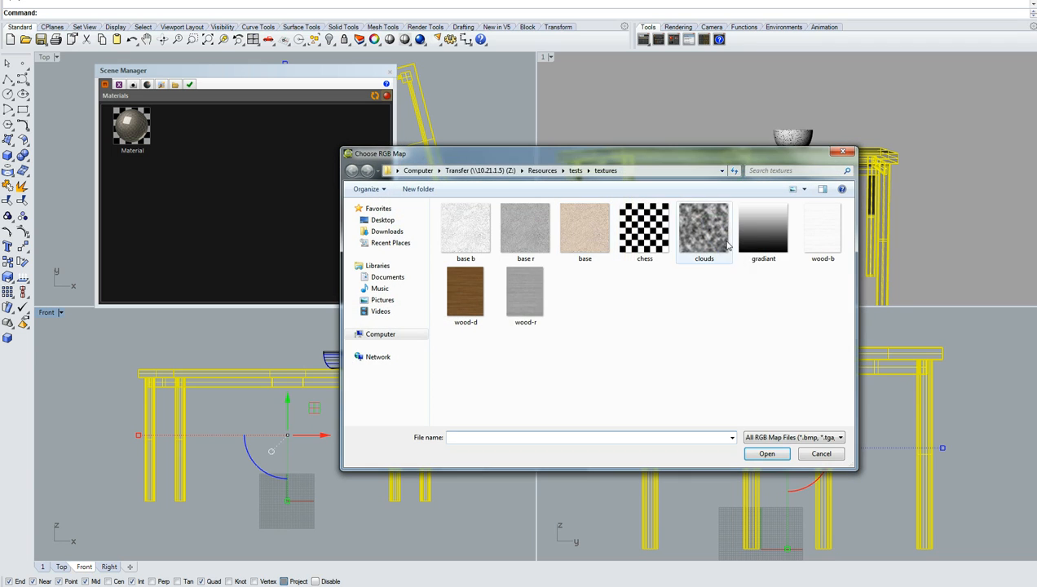
Load wood-b as the bump map and finish the textured wood material
left_click(822, 228)
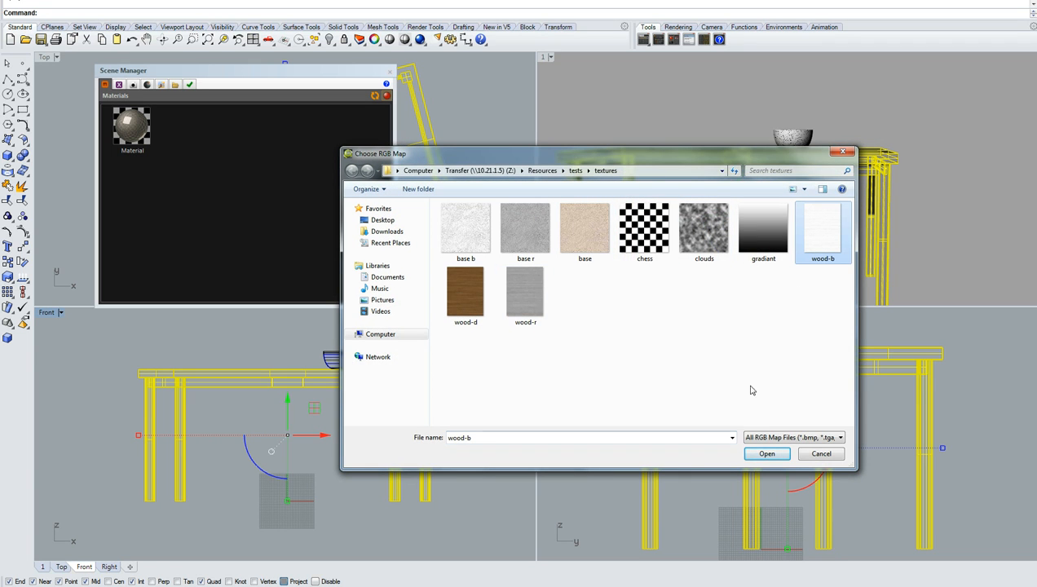
left_click(766, 453)
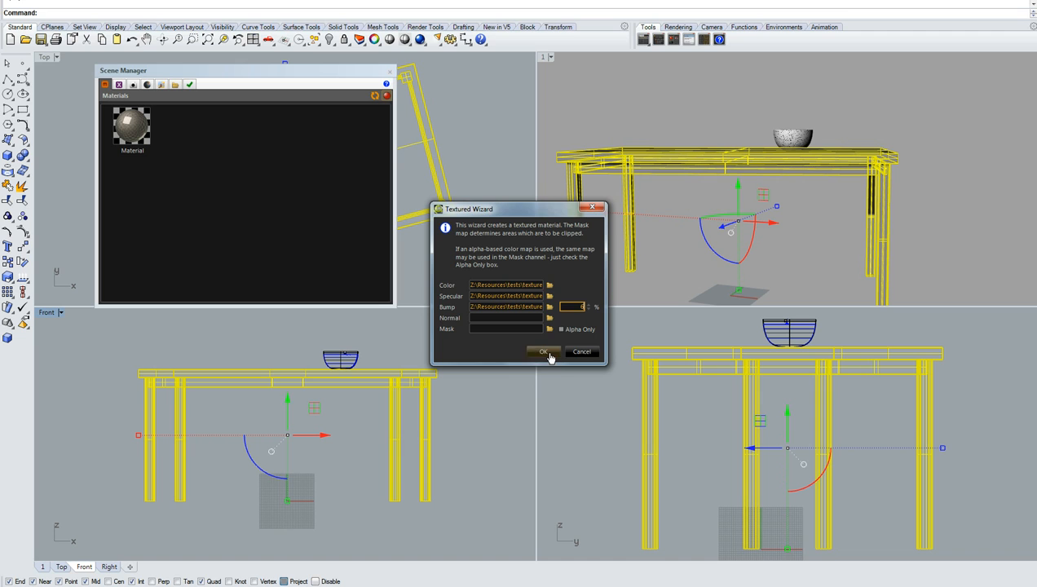
left_click(545, 352)
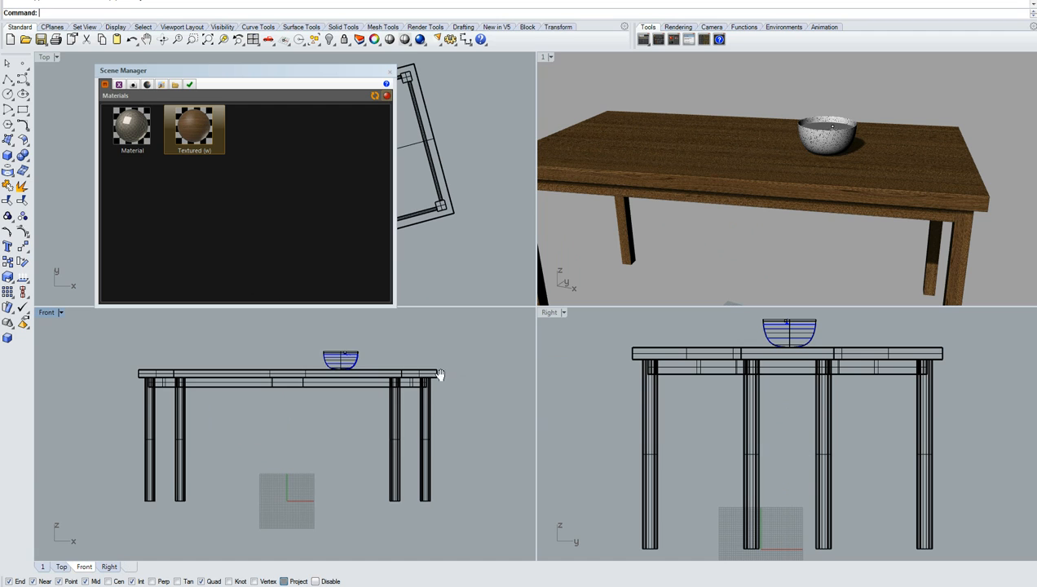
Select the rippled water surface and assign it a new Water-wizard material
scroll("up", 3)
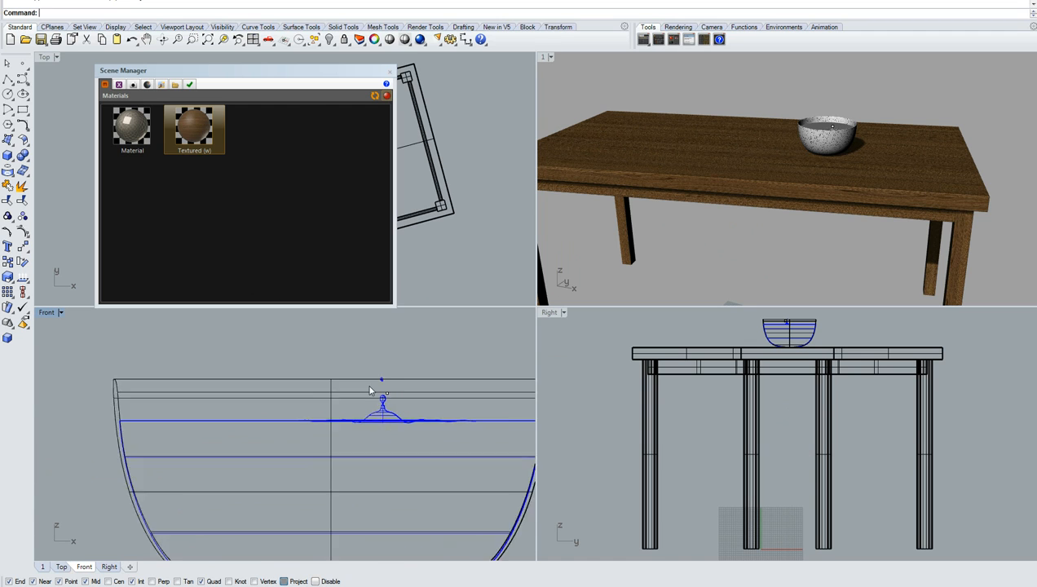
left_click(383, 420)
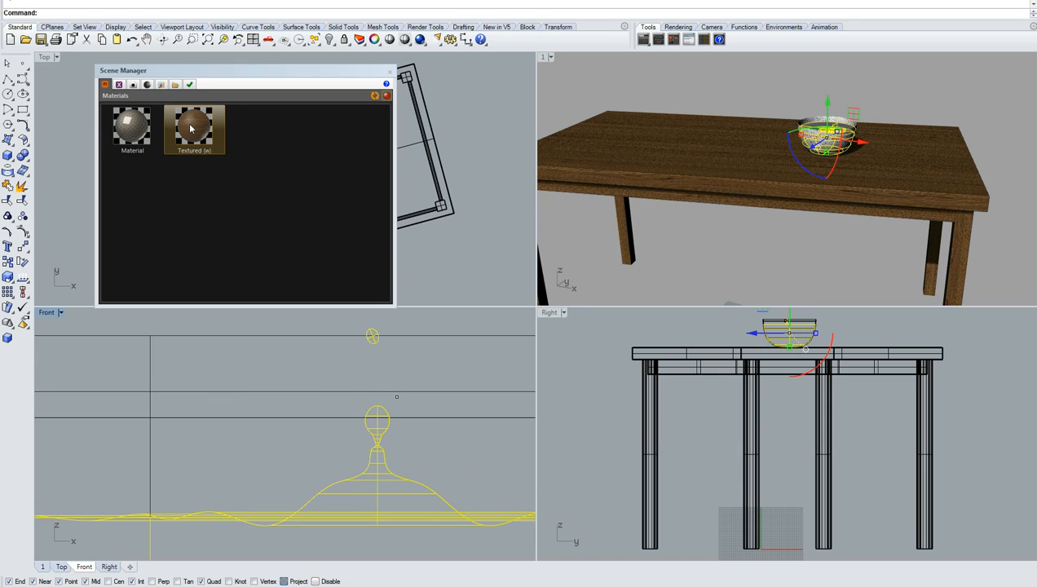
right_click(194, 127)
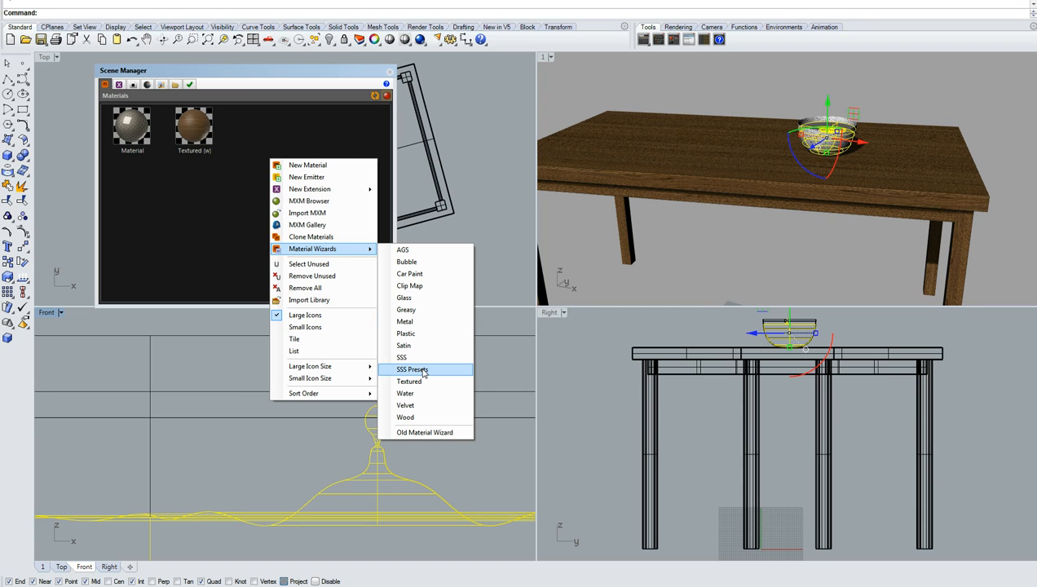
left_click(411, 368)
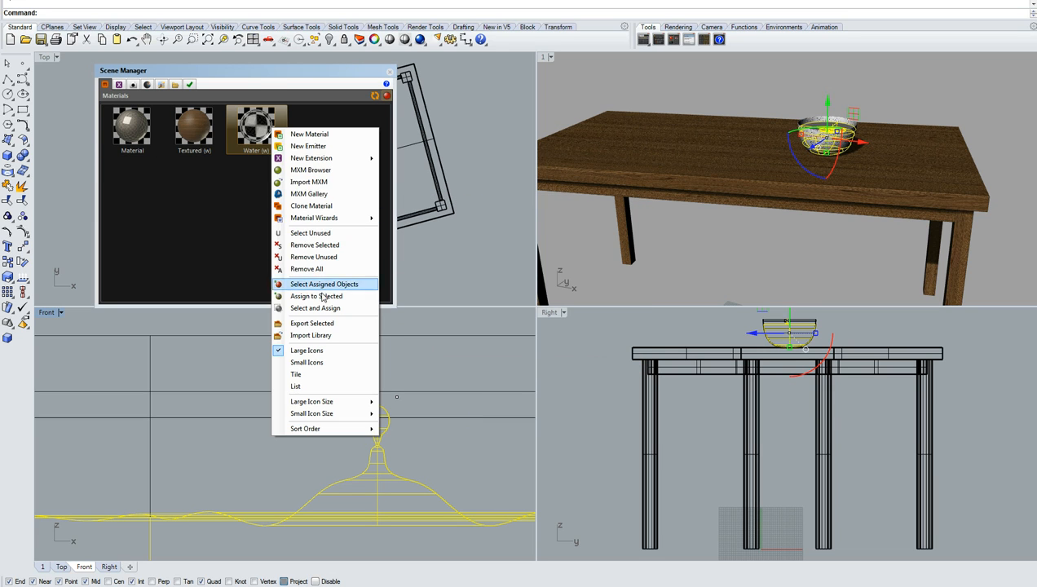
left_click(323, 284)
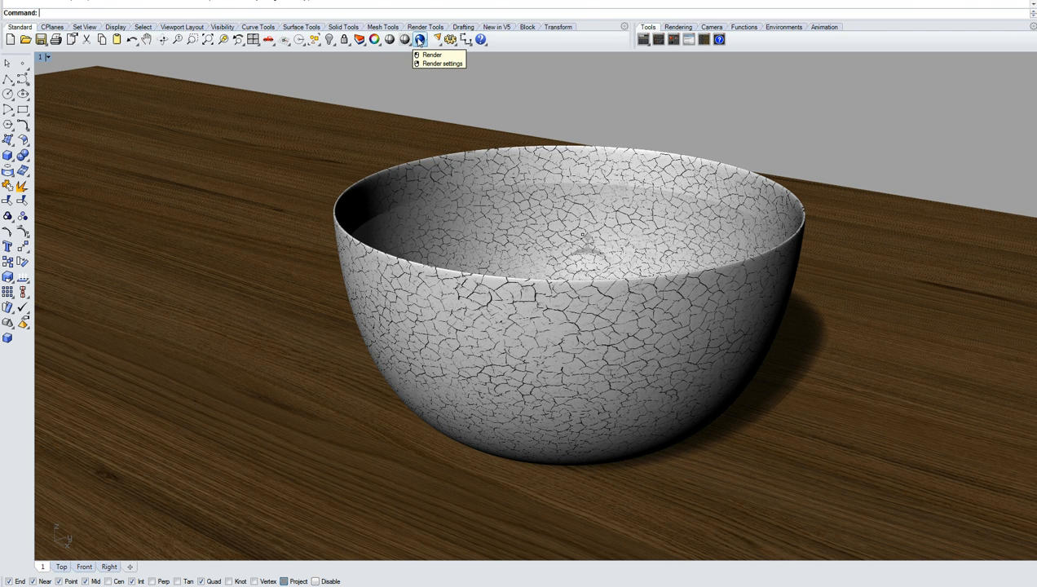
Enter 2000 x 2000 as the Camera output resolution in Scene Manager and close it
left_click(432, 55)
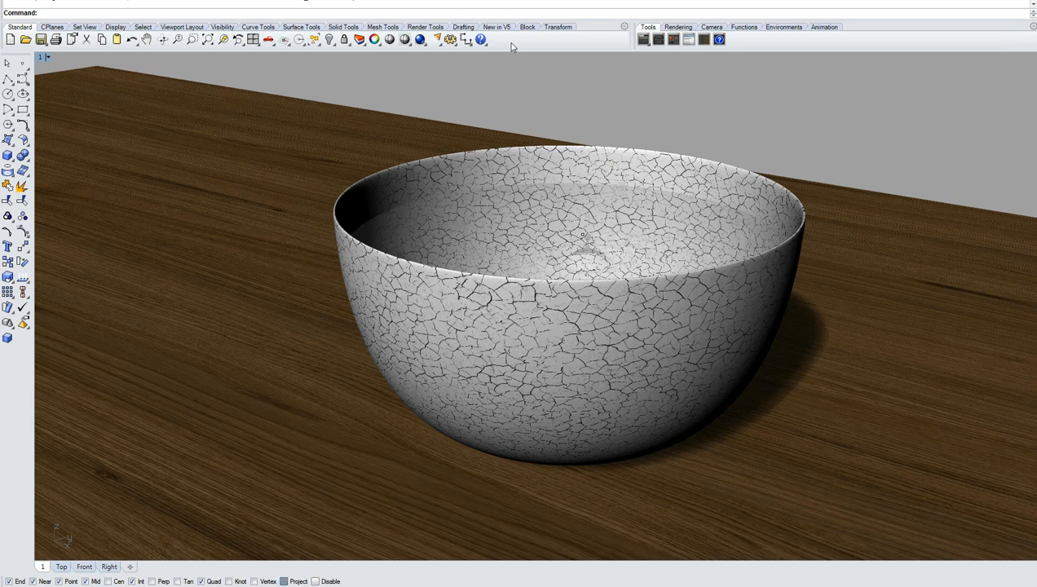
left_click(134, 85)
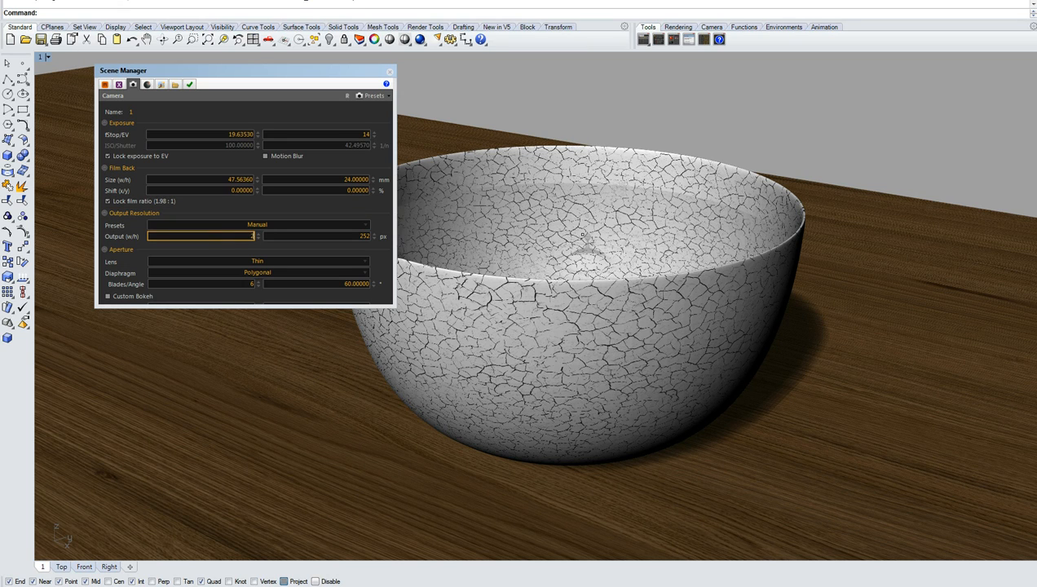
type("2000")
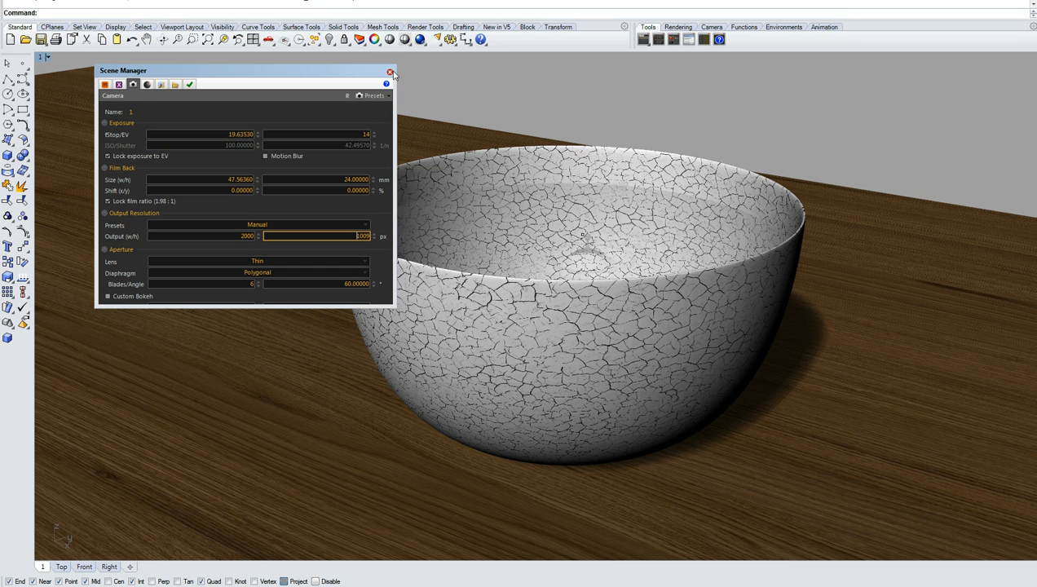
left_click(390, 72)
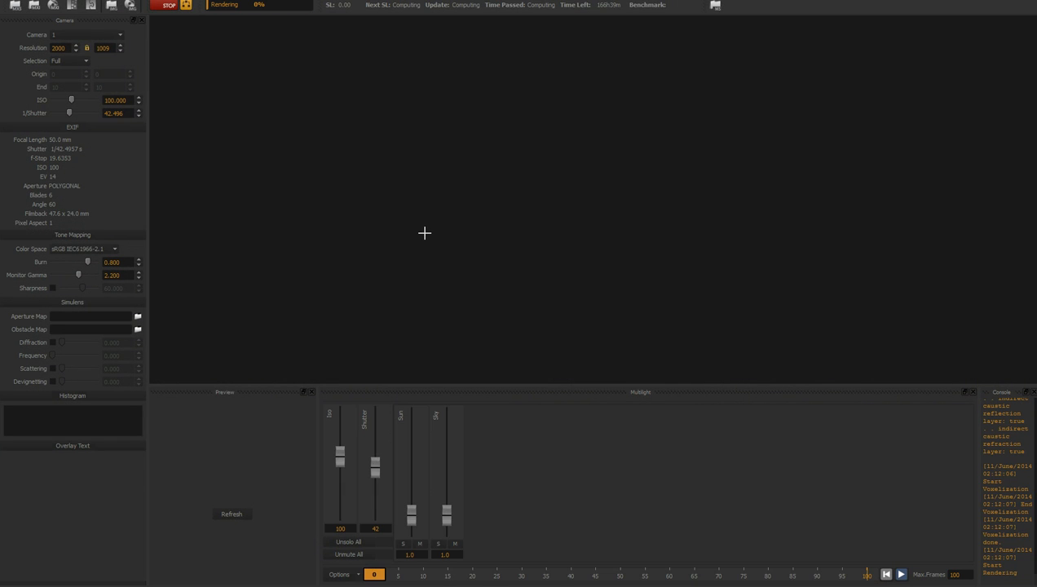
mouse_move(512, 255)
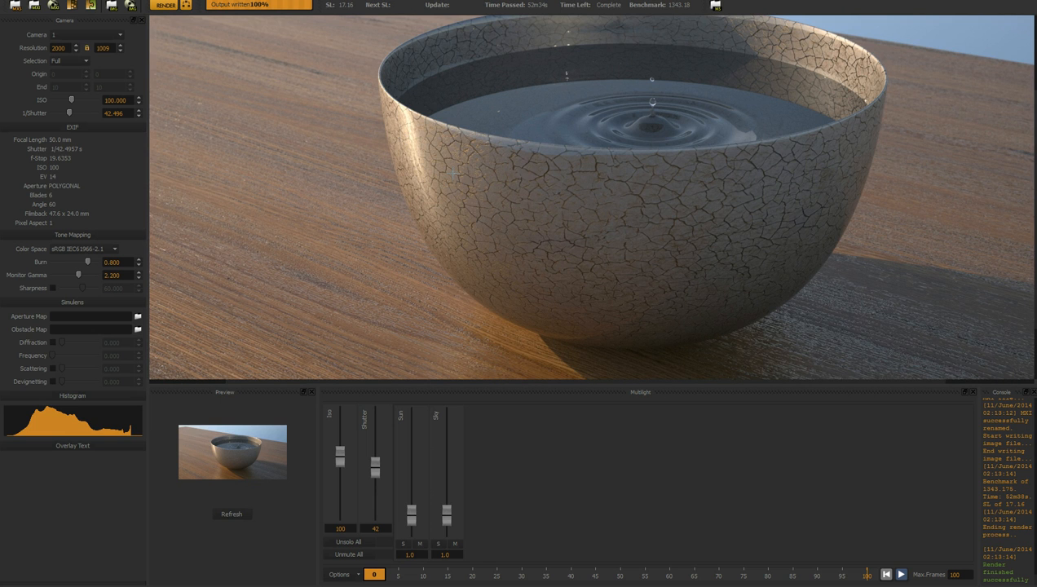
mouse_move(464, 236)
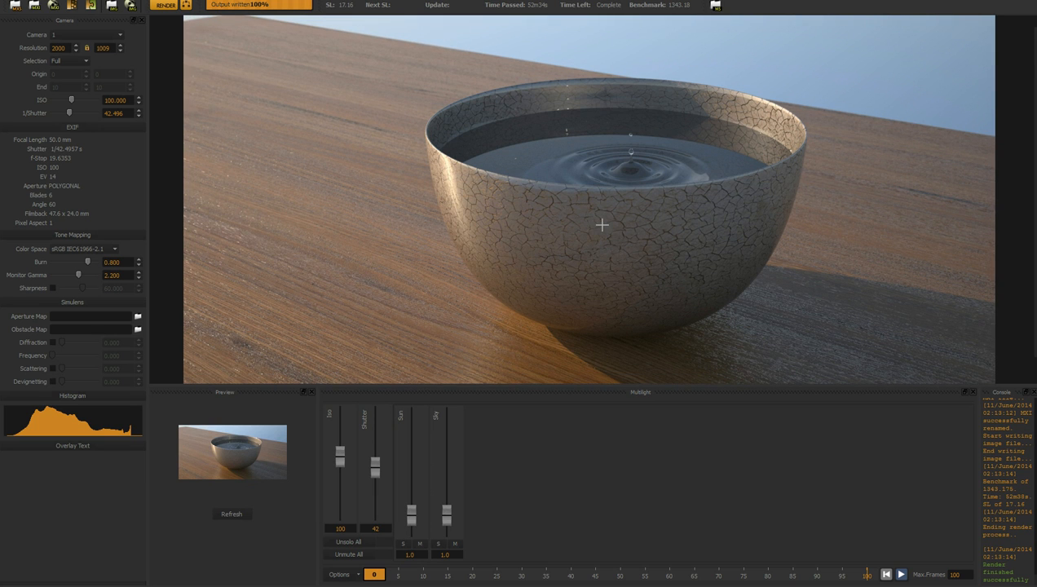
mouse_move(541, 253)
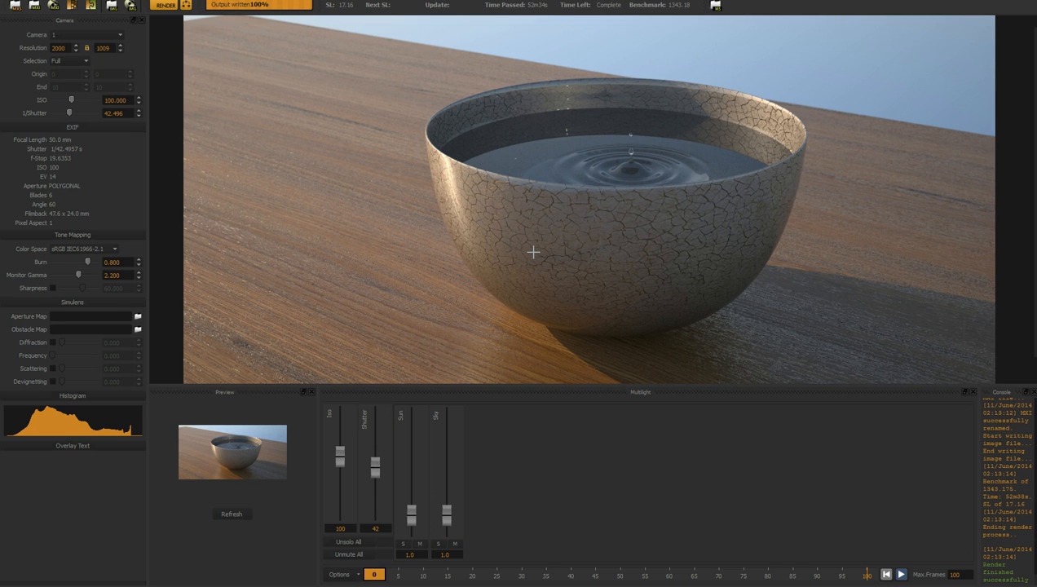
mouse_move(512, 289)
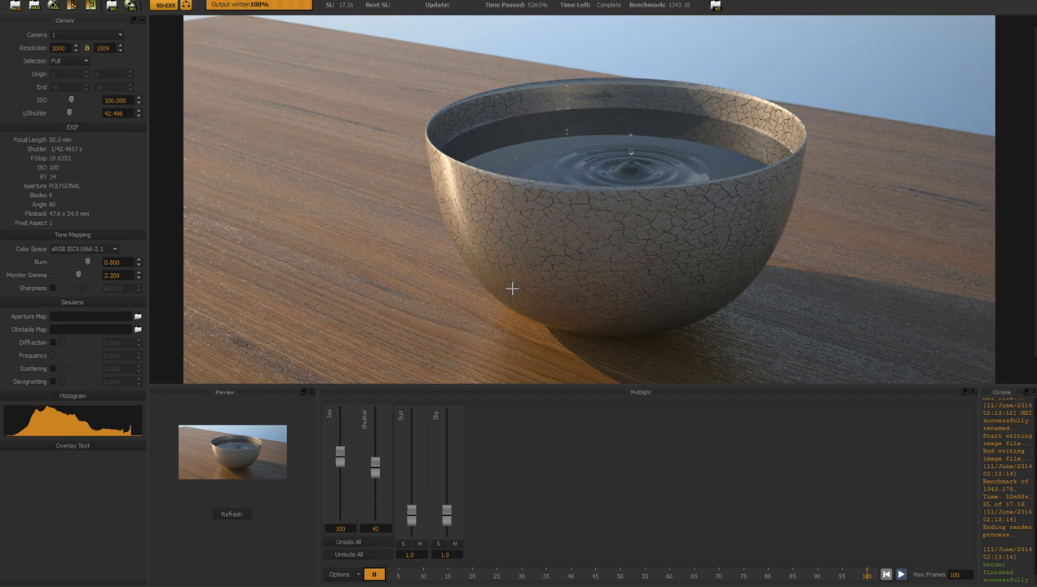